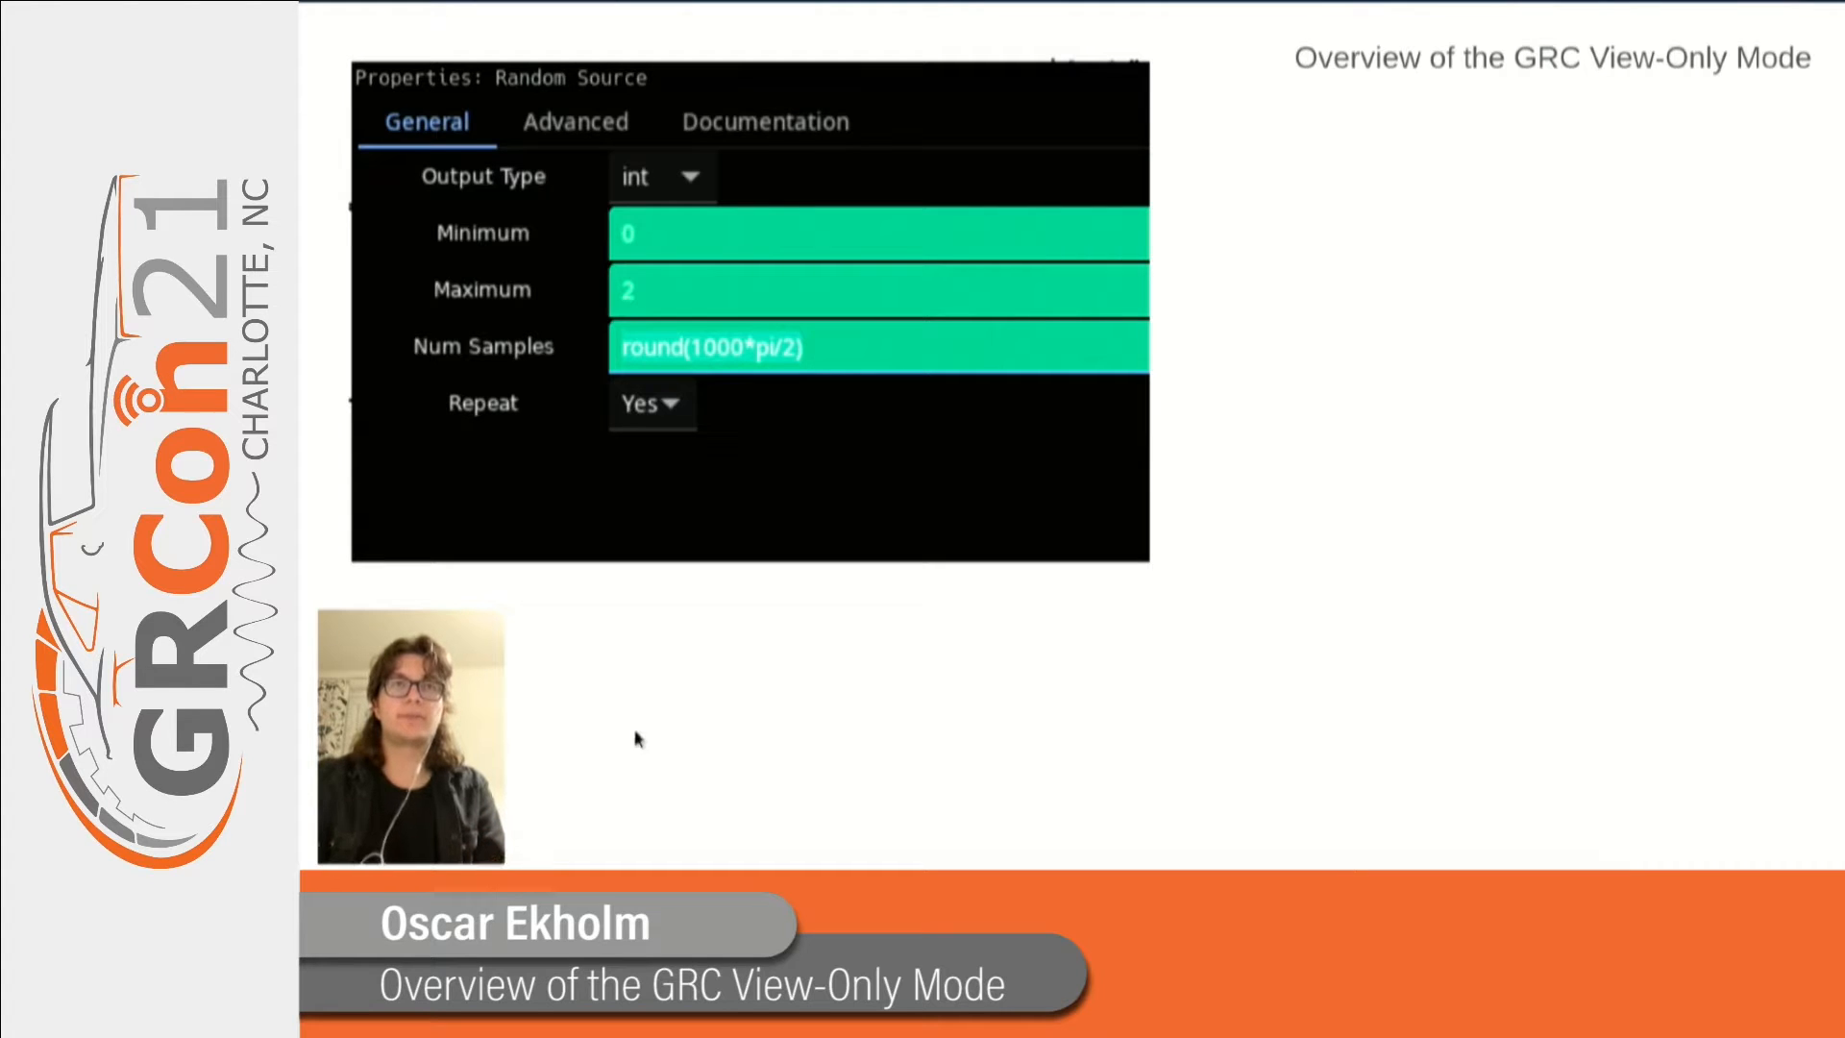
{"action": "mouse_move", "coordinate": [666, 622]}
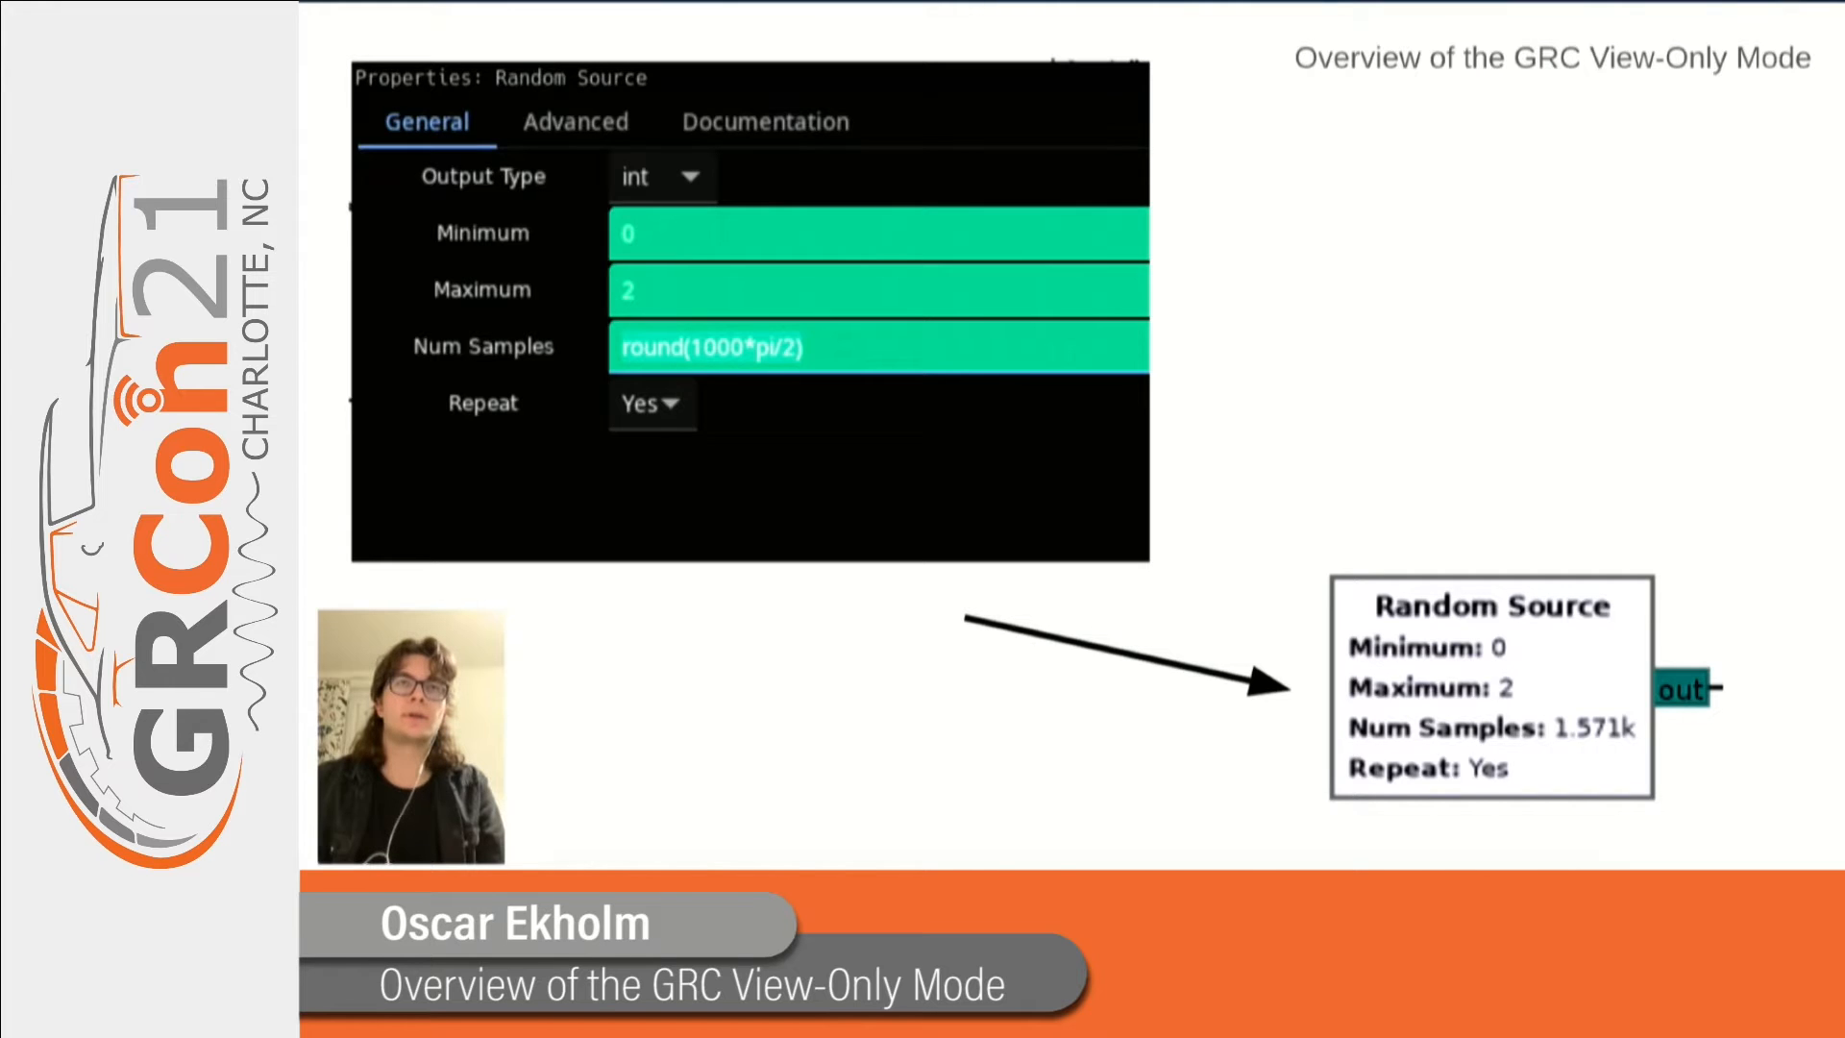
{"action": "key", "text": "Right"}
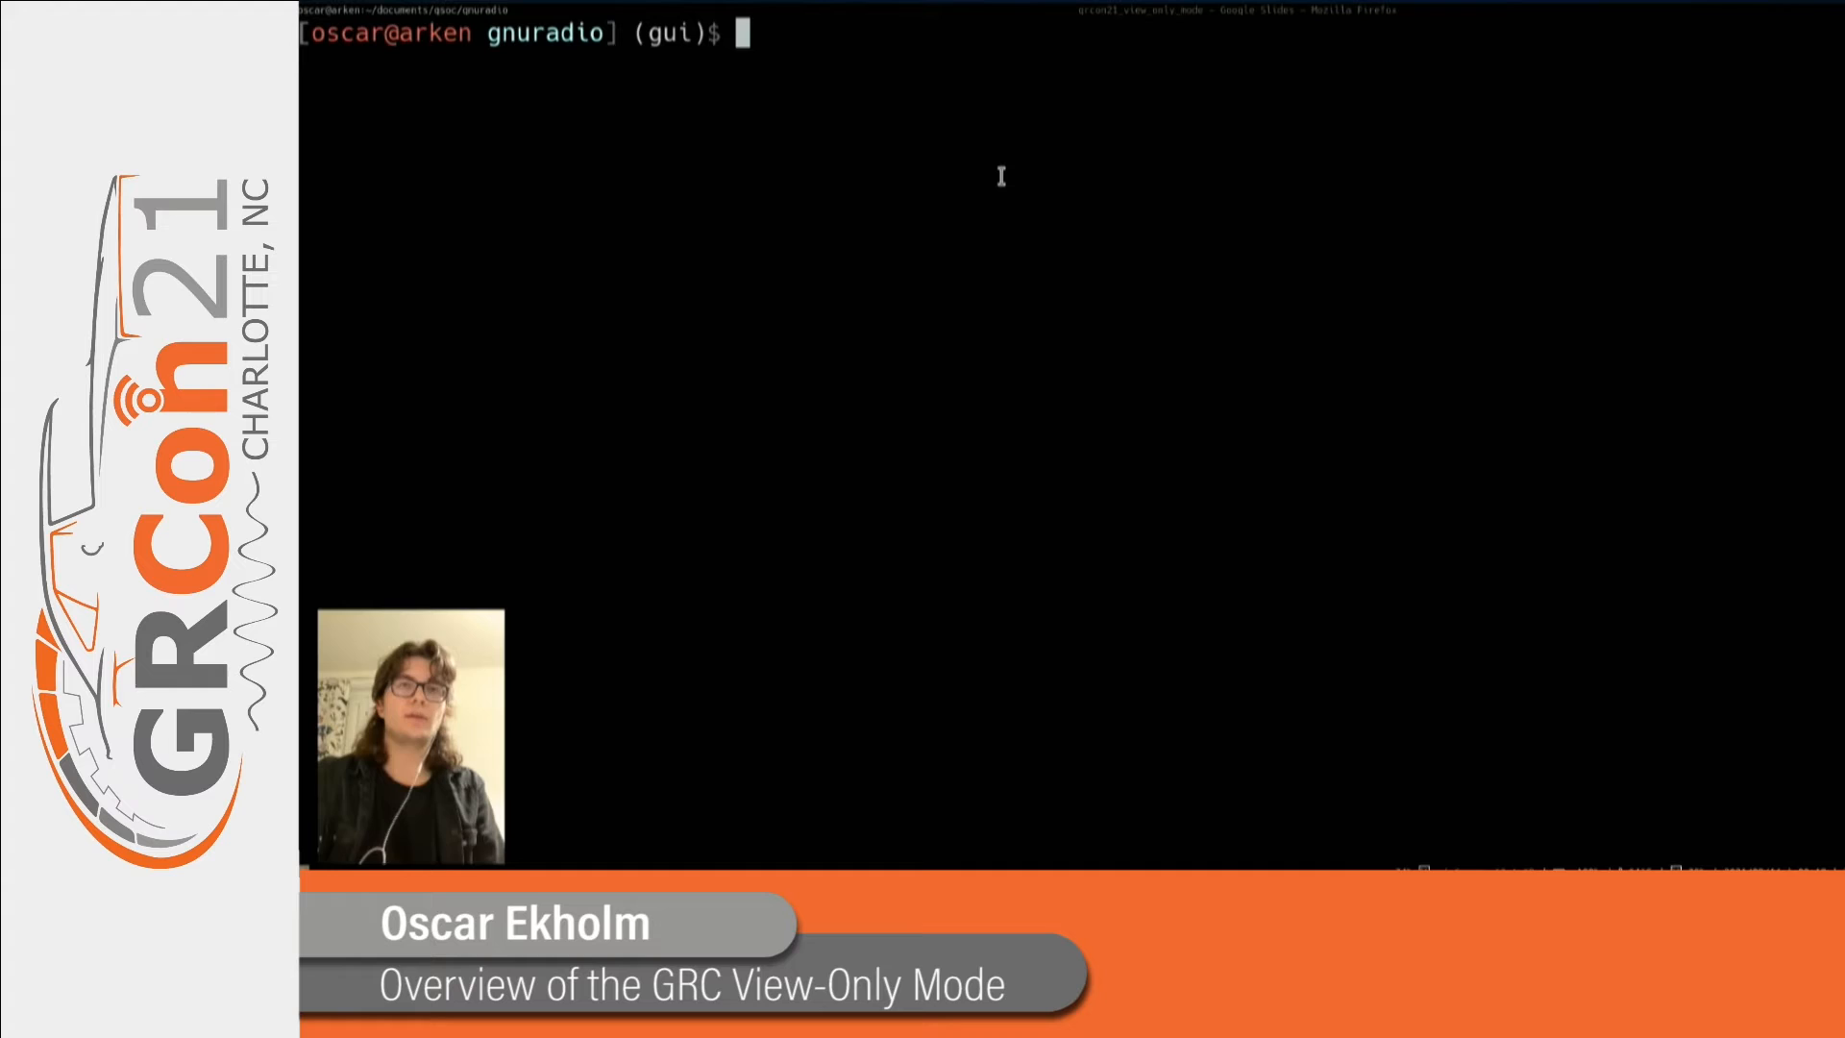
Enter the command python3 -m grc ../junk/complete/complete.grc at the terminal prompt.
{"action": "type", "text": "python3 -m grc ../junk/complete/complete.grc"}
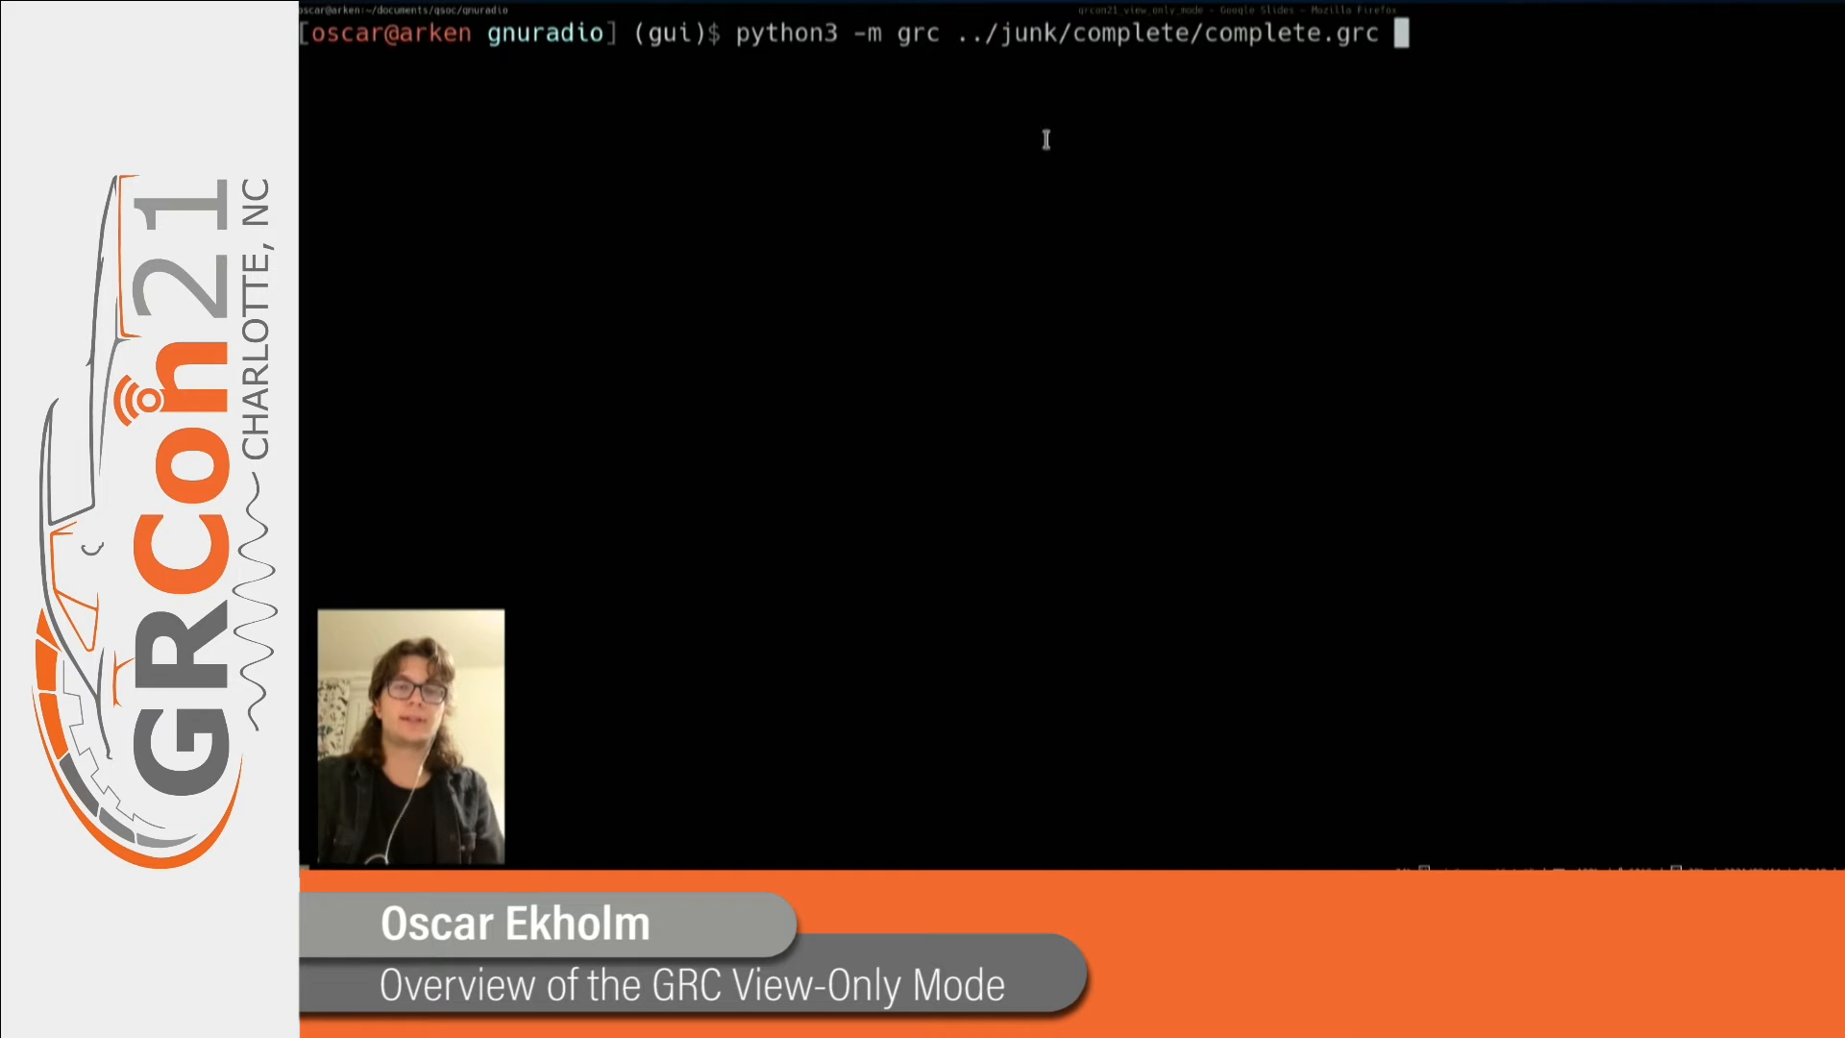
{"action": "mouse_move", "coordinate": [1126, 76]}
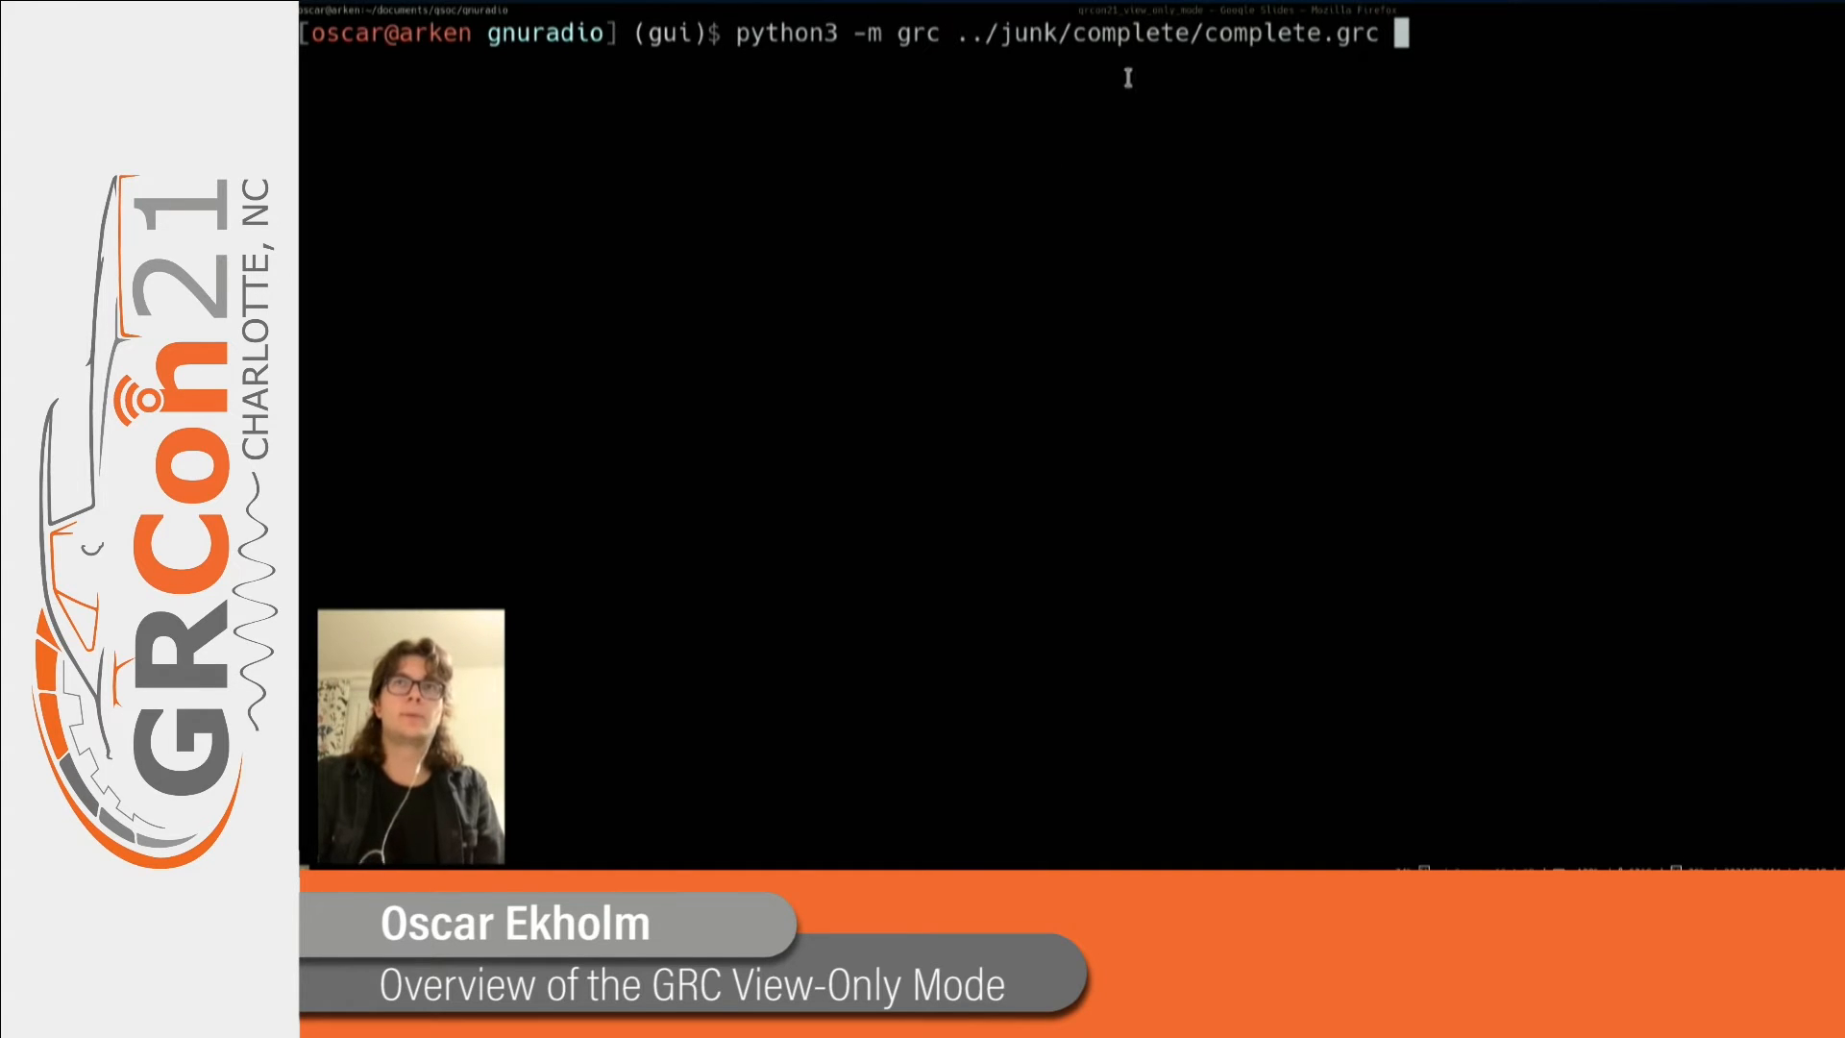
{"action": "mouse_move", "coordinate": [1189, 134]}
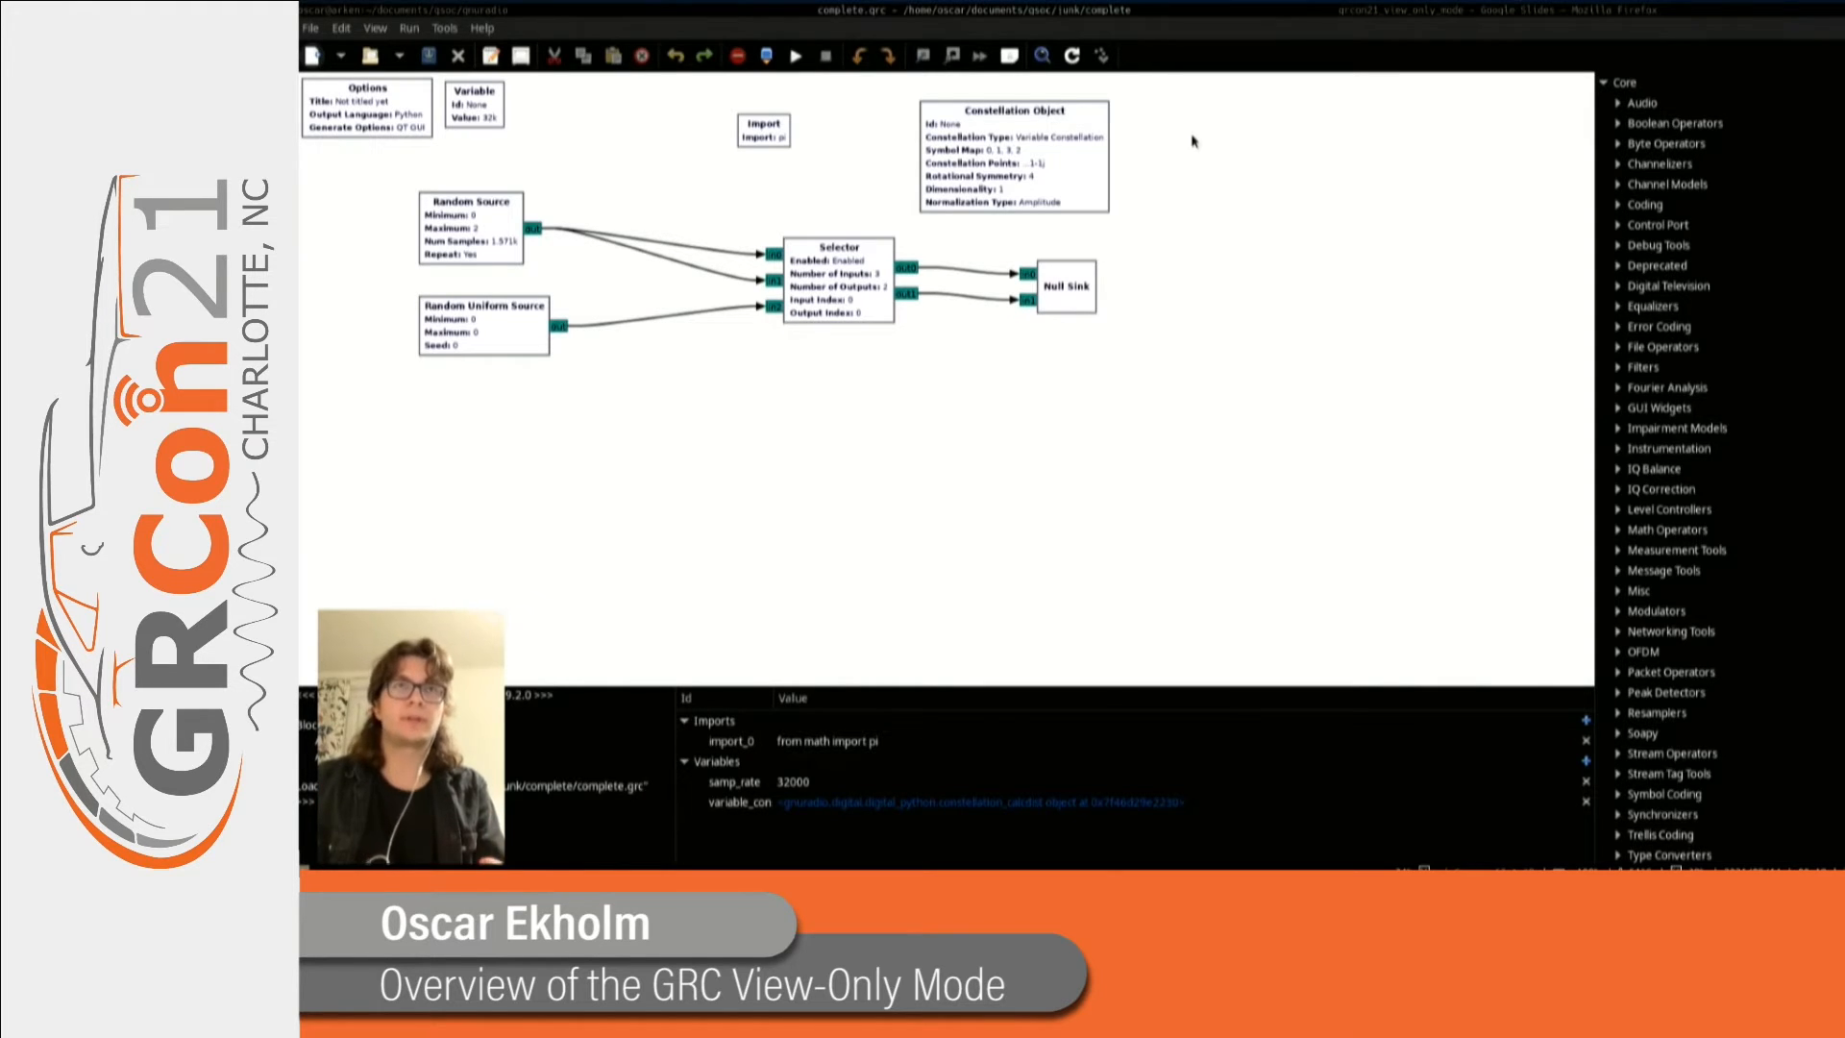
{"action": "mouse_move", "coordinate": [958, 348]}
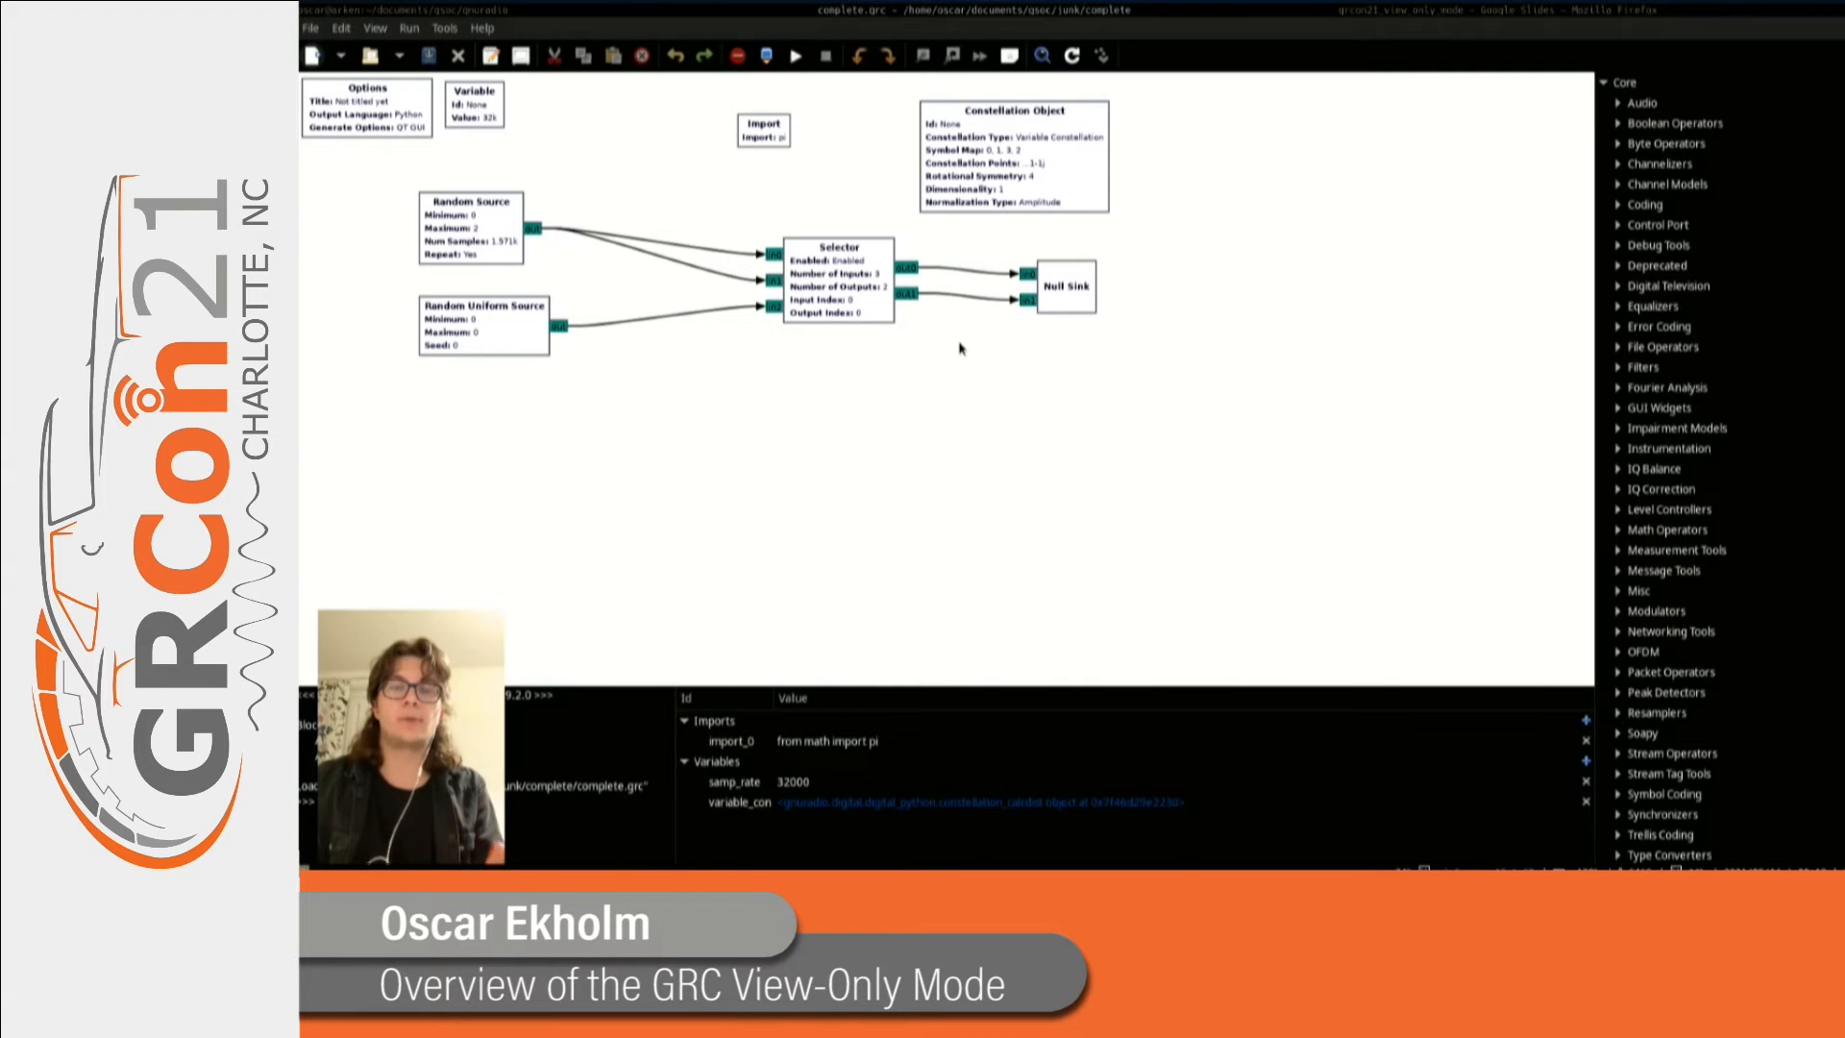
{"action": "mouse_move", "coordinate": [715, 353]}
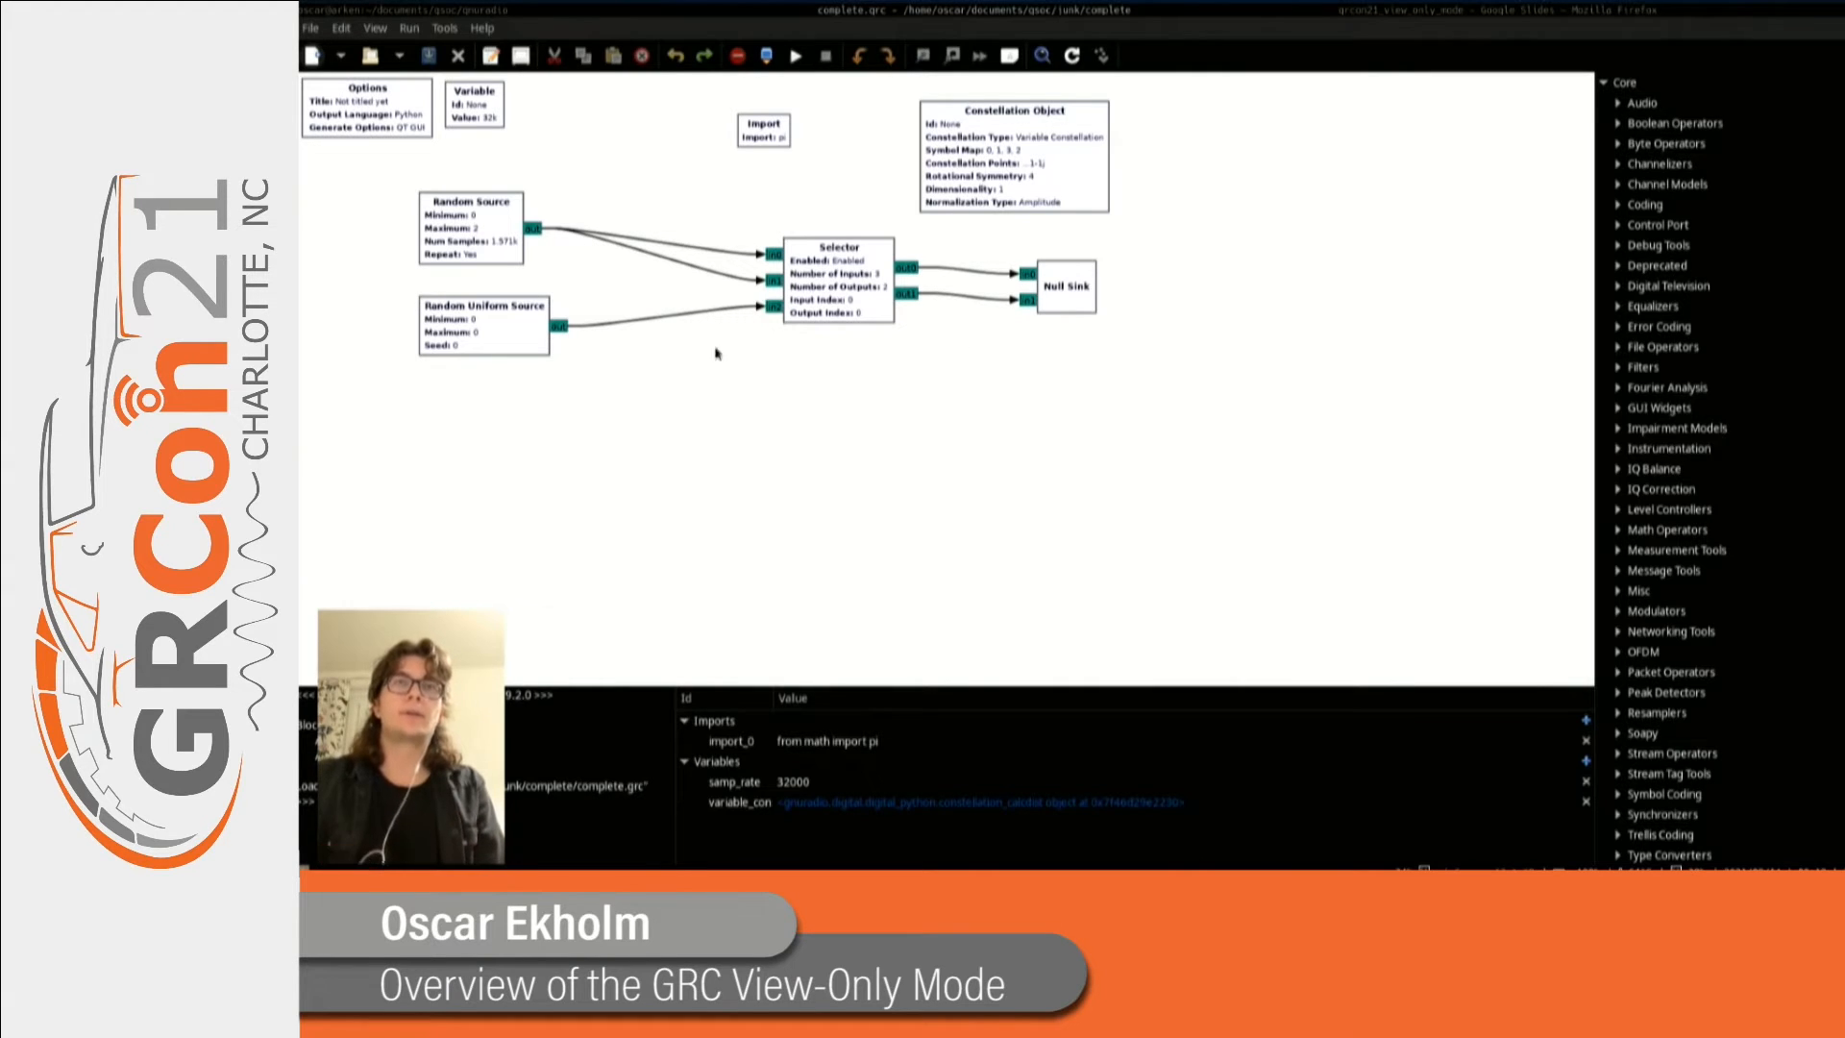
{"action": "left_click", "coordinate": [482, 323]}
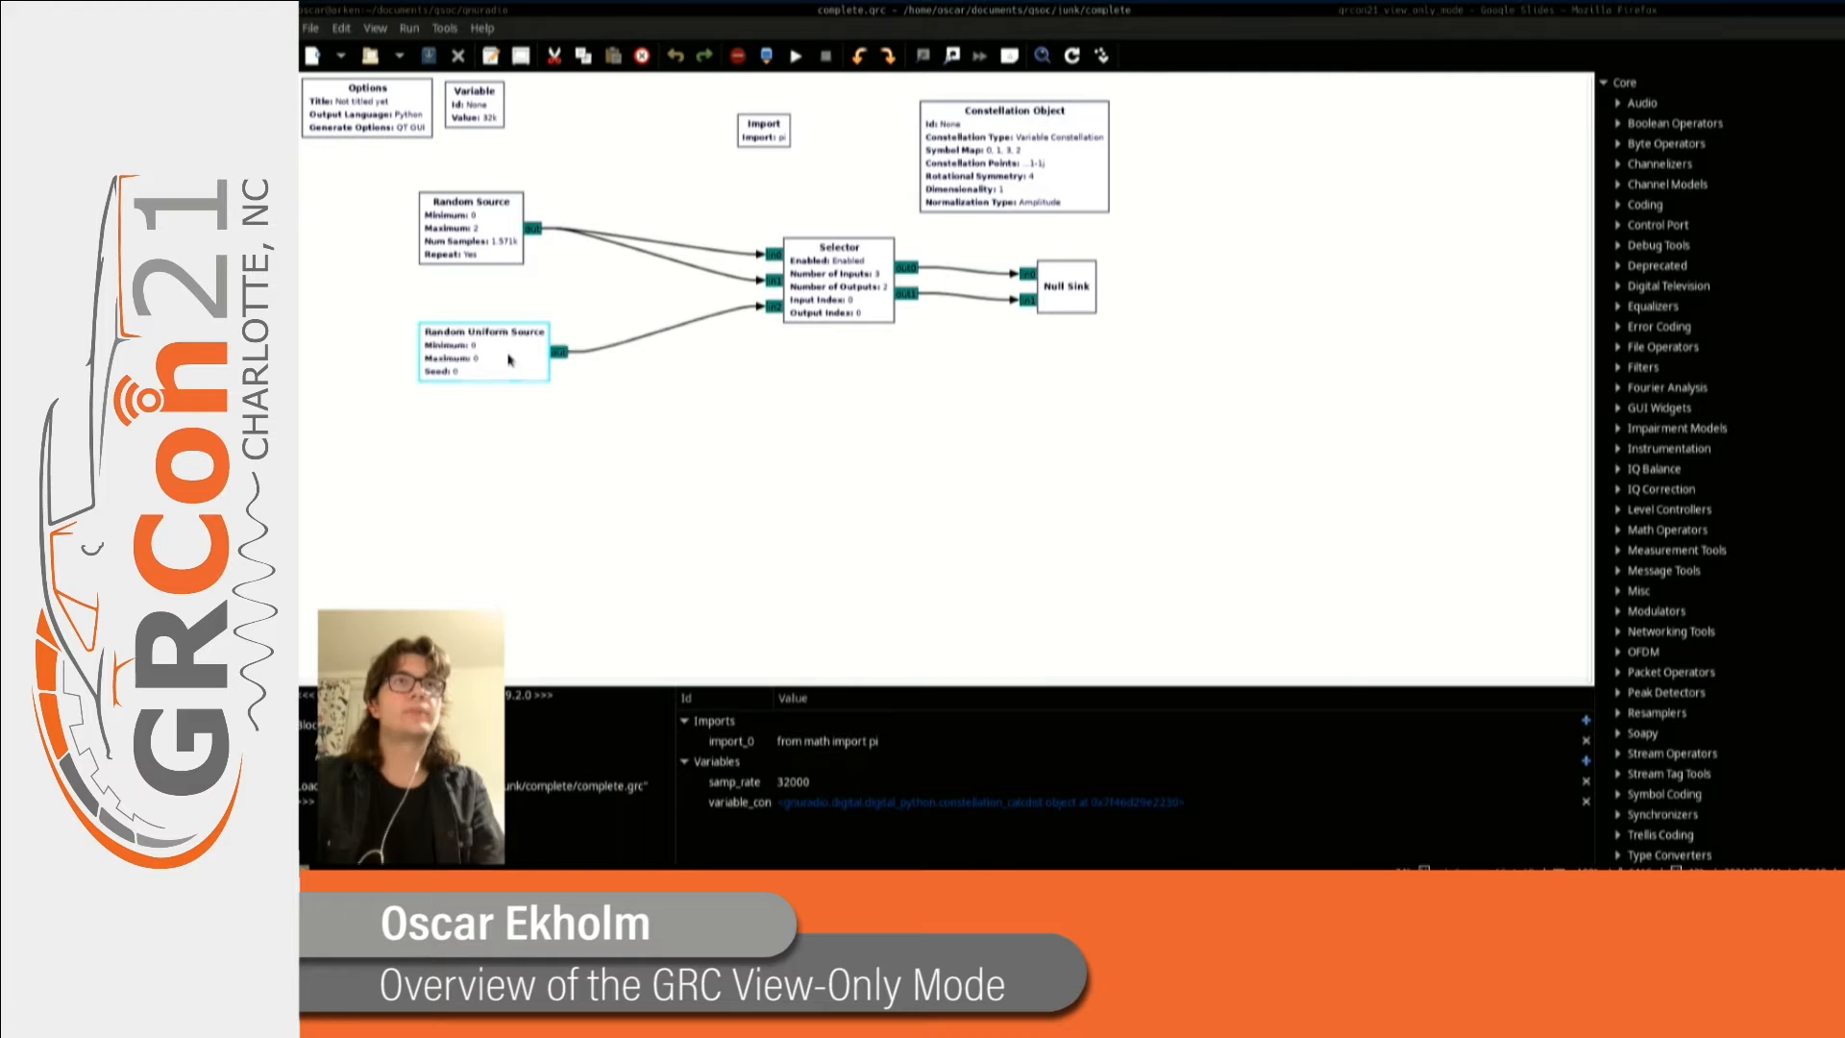
{"action": "double_click", "coordinate": [468, 223]}
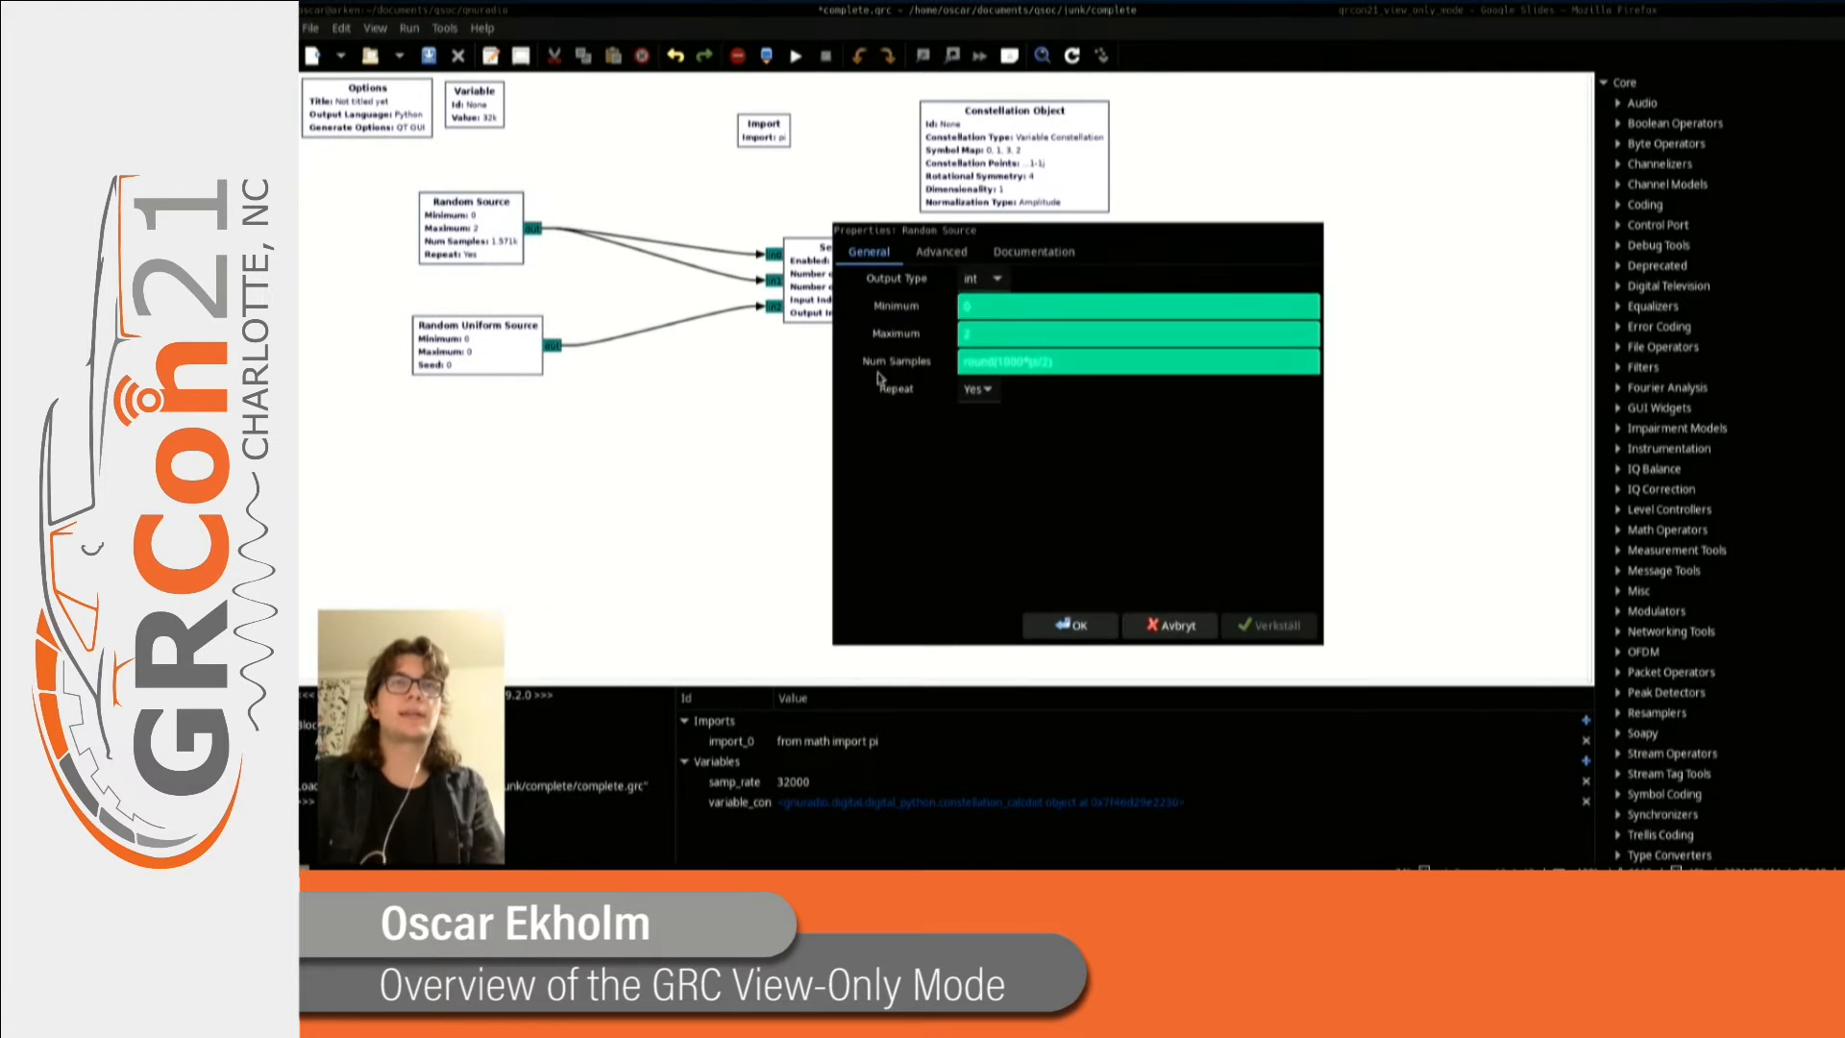
{"action": "mouse_move", "coordinate": [933, 438]}
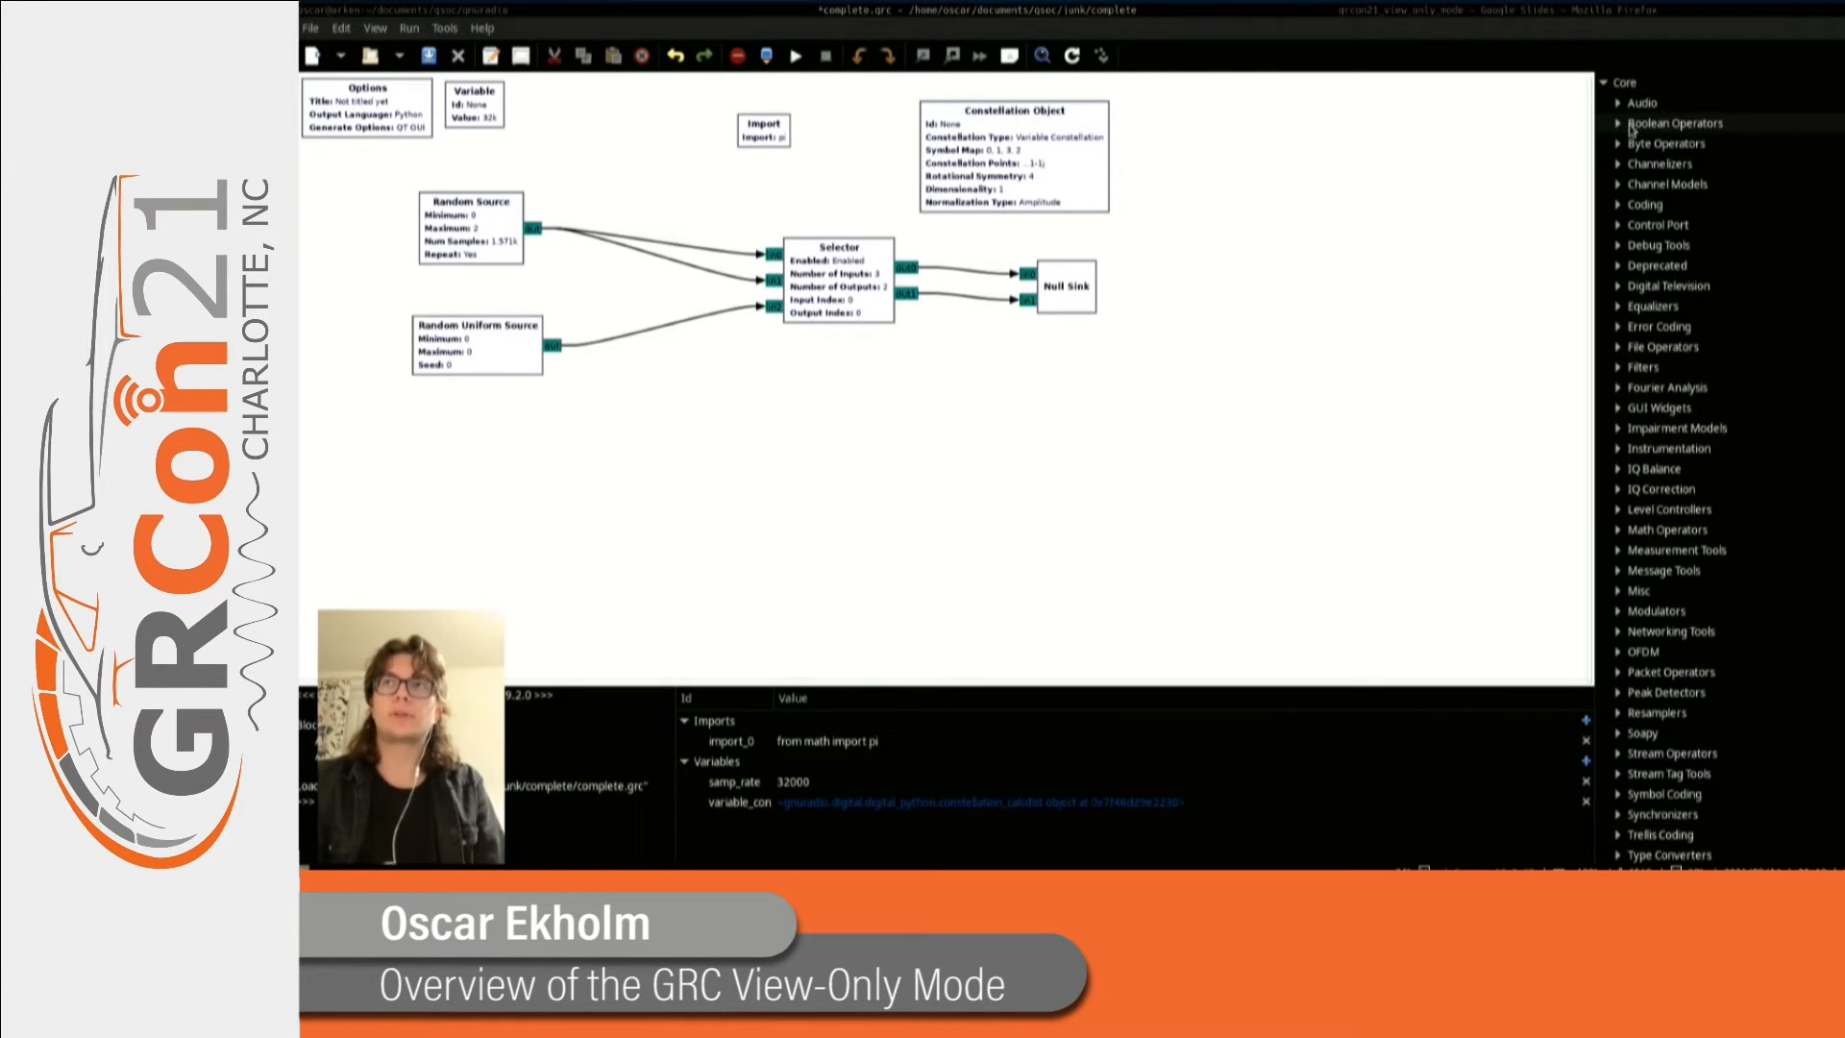
Expand the Expression Overview in the trust prompt and scroll through its 40 listed expressions.
{"action": "left_click", "coordinate": [1641, 102]}
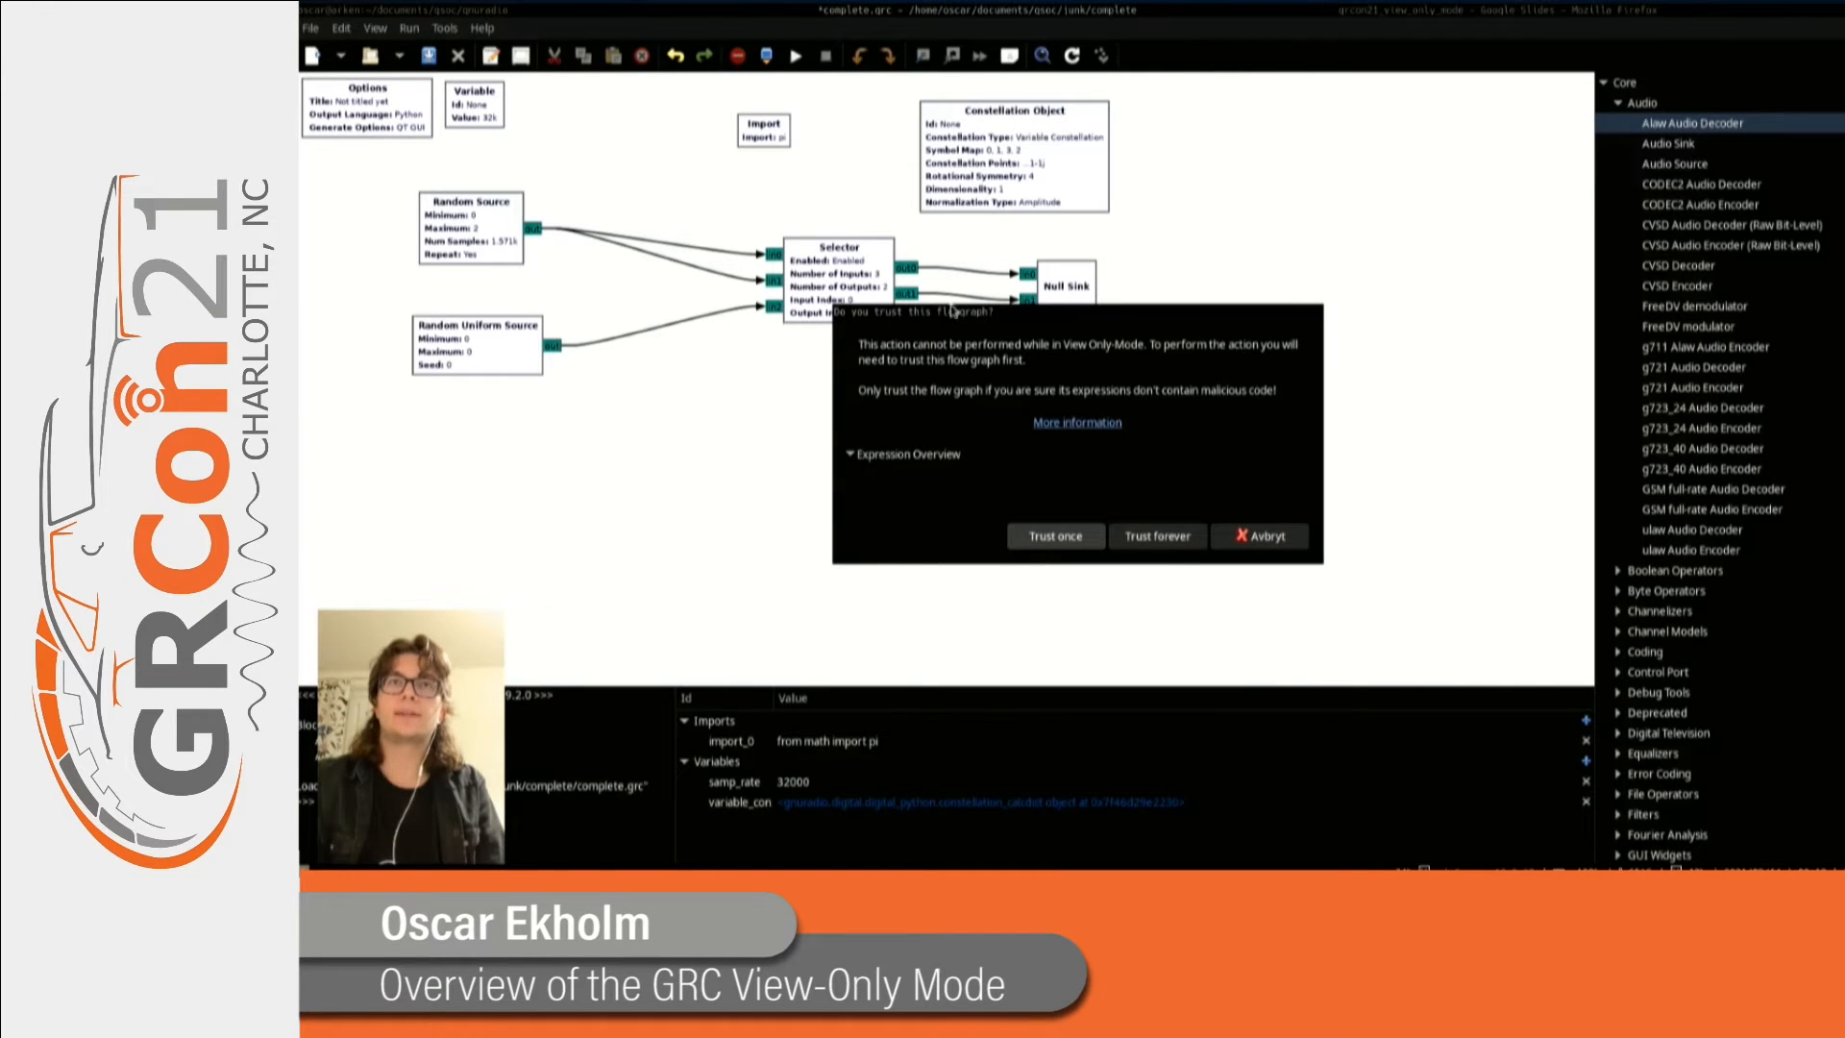
{"action": "mouse_move", "coordinate": [1197, 398]}
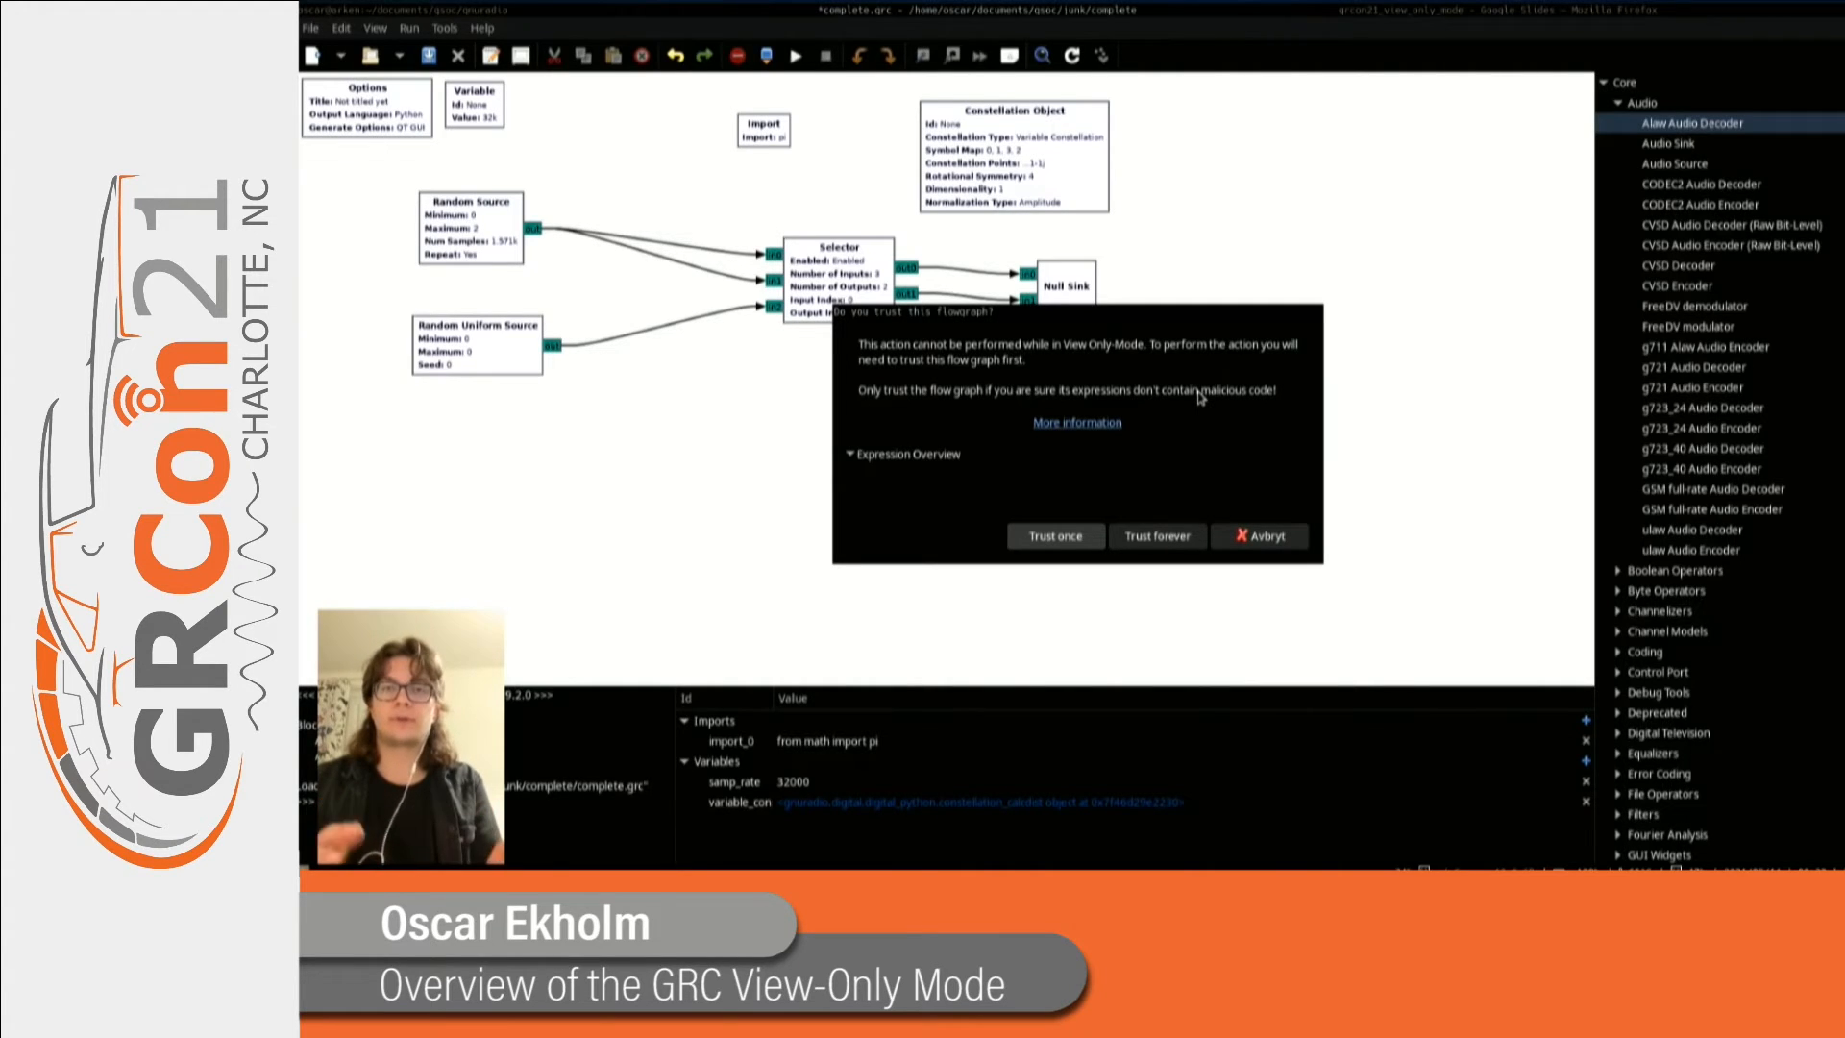
{"action": "mouse_move", "coordinate": [957, 507]}
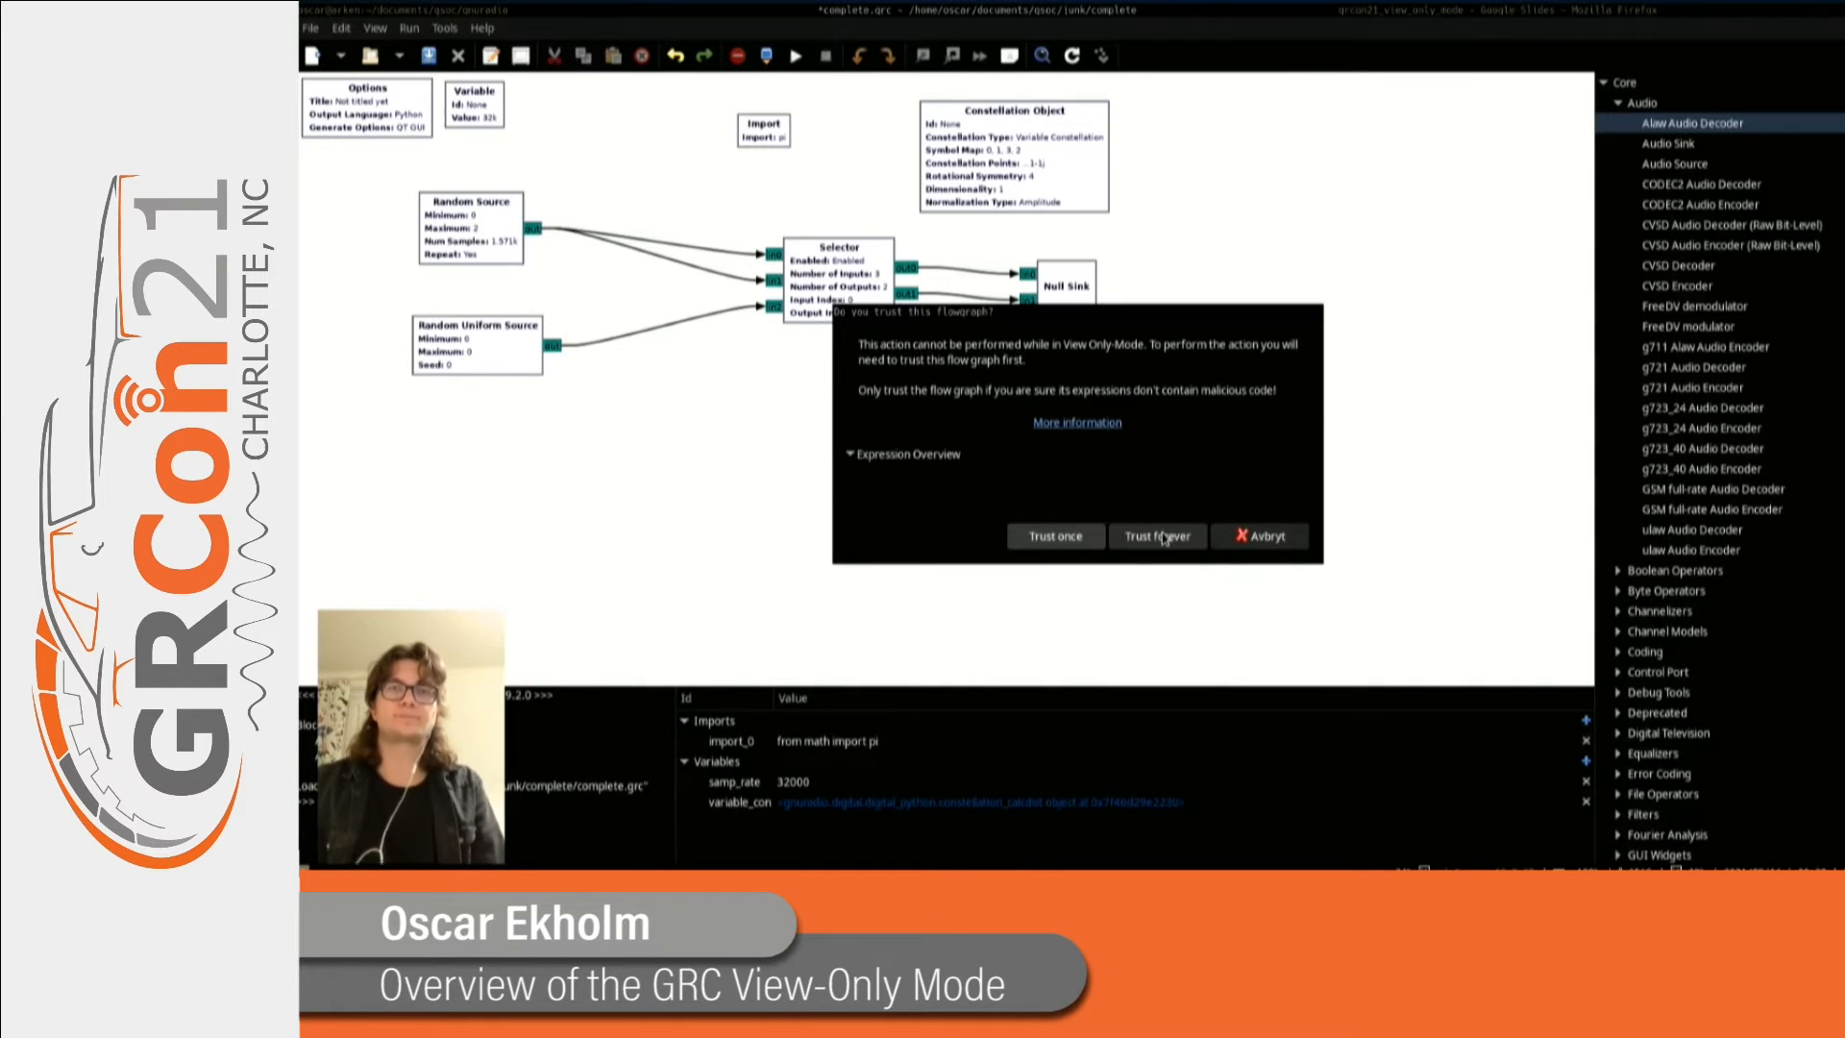
{"action": "mouse_move", "coordinate": [914, 465]}
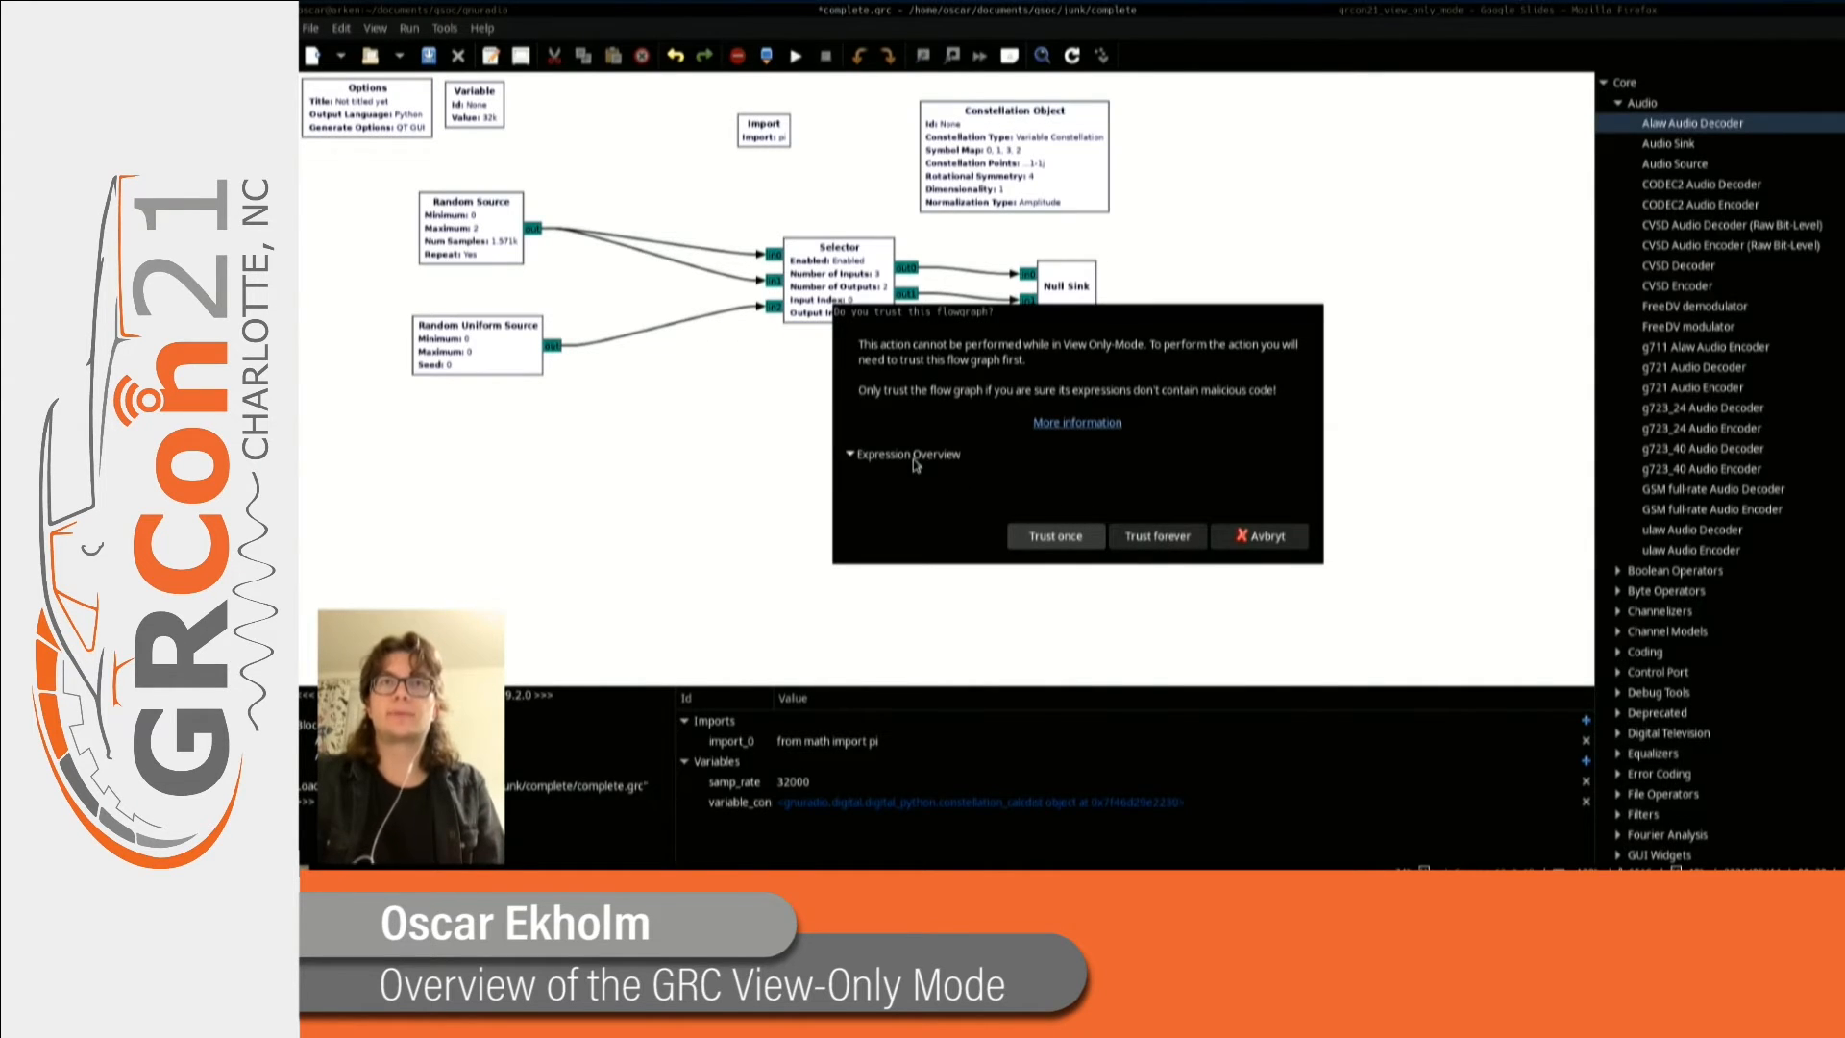
{"action": "left_click", "coordinate": [849, 453]}
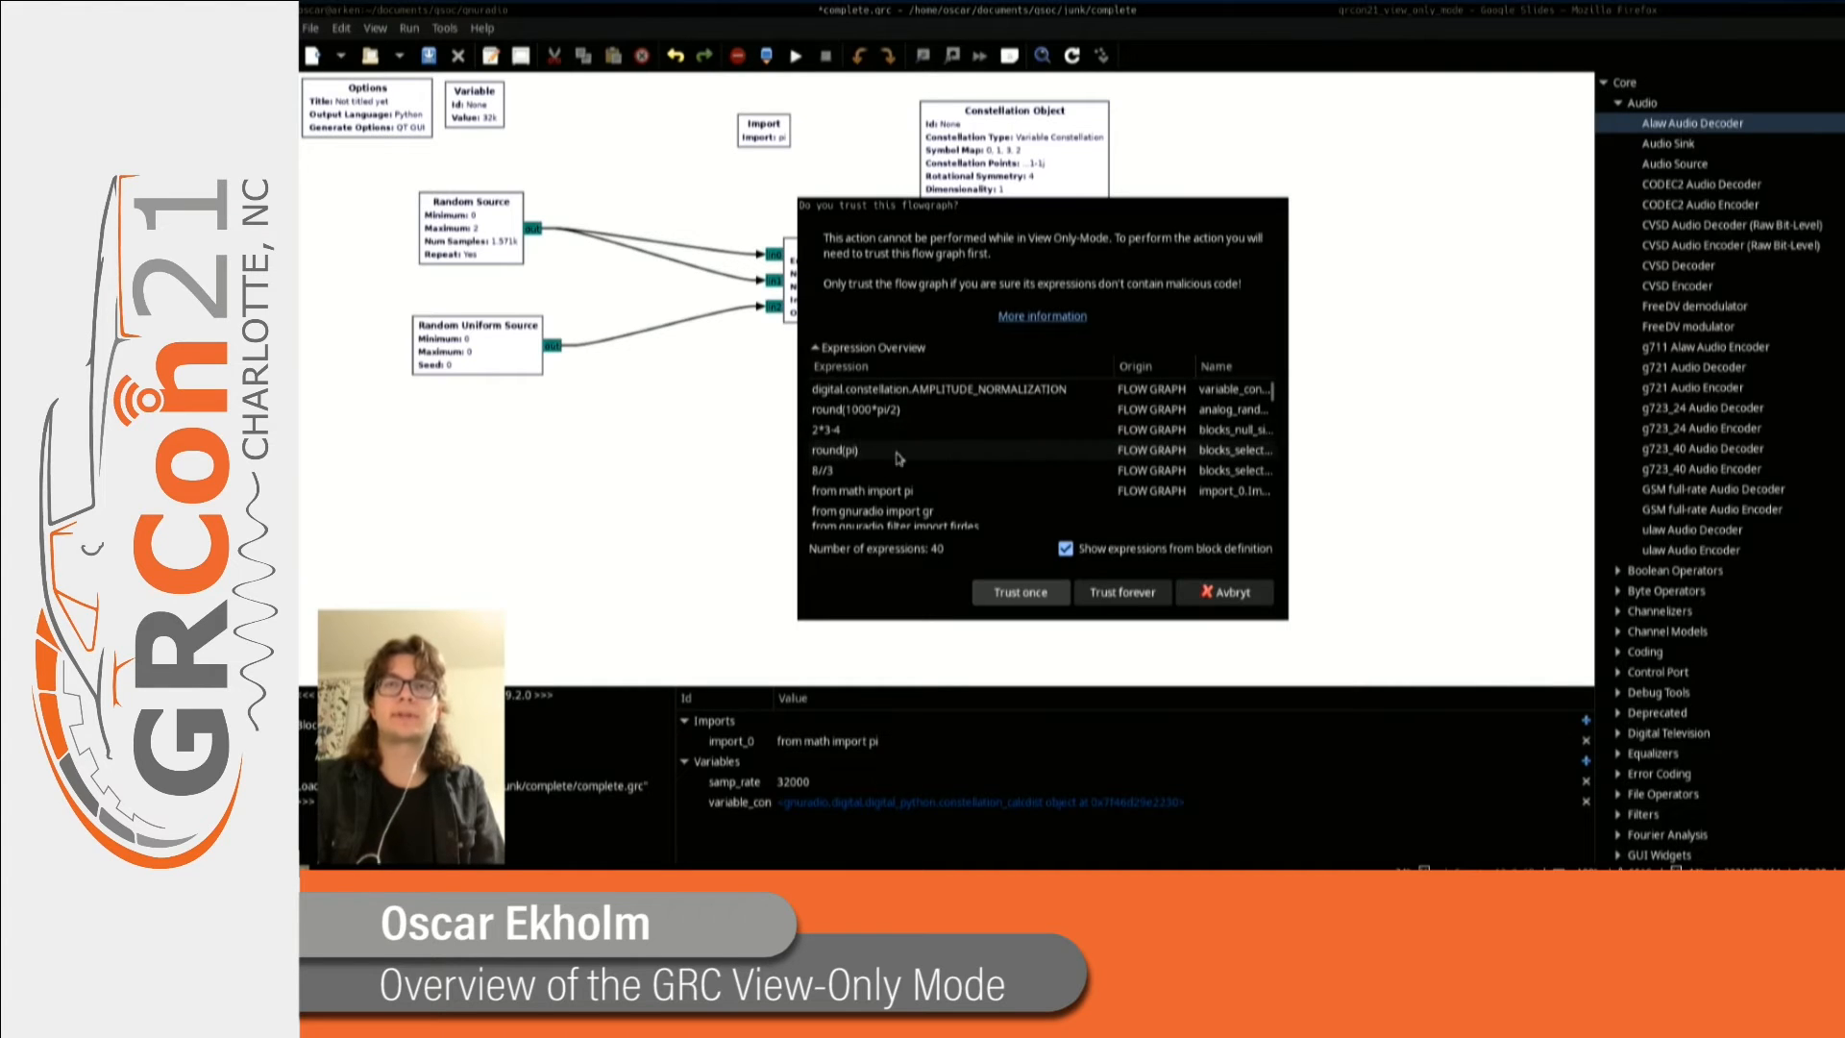
{"action": "mouse_move", "coordinate": [1126, 421]}
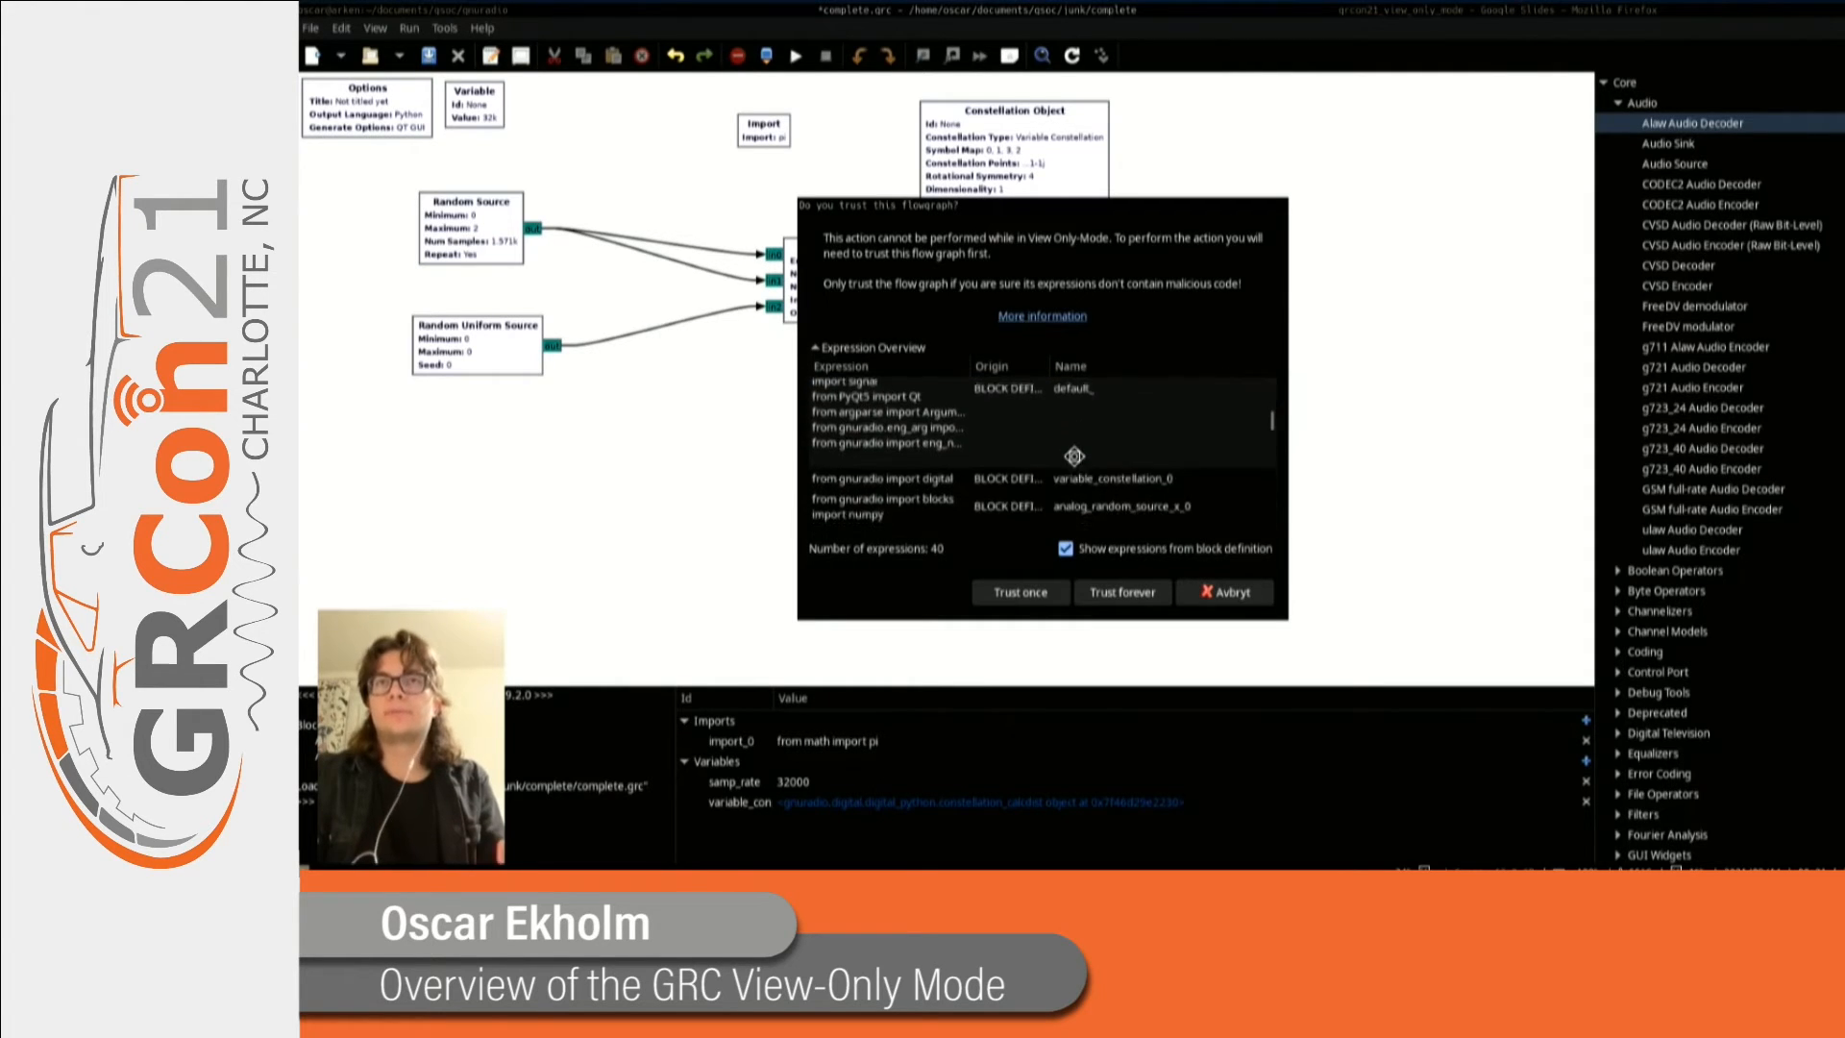
{"action": "scroll", "scroll_direction": "down", "scroll_amount": 3}
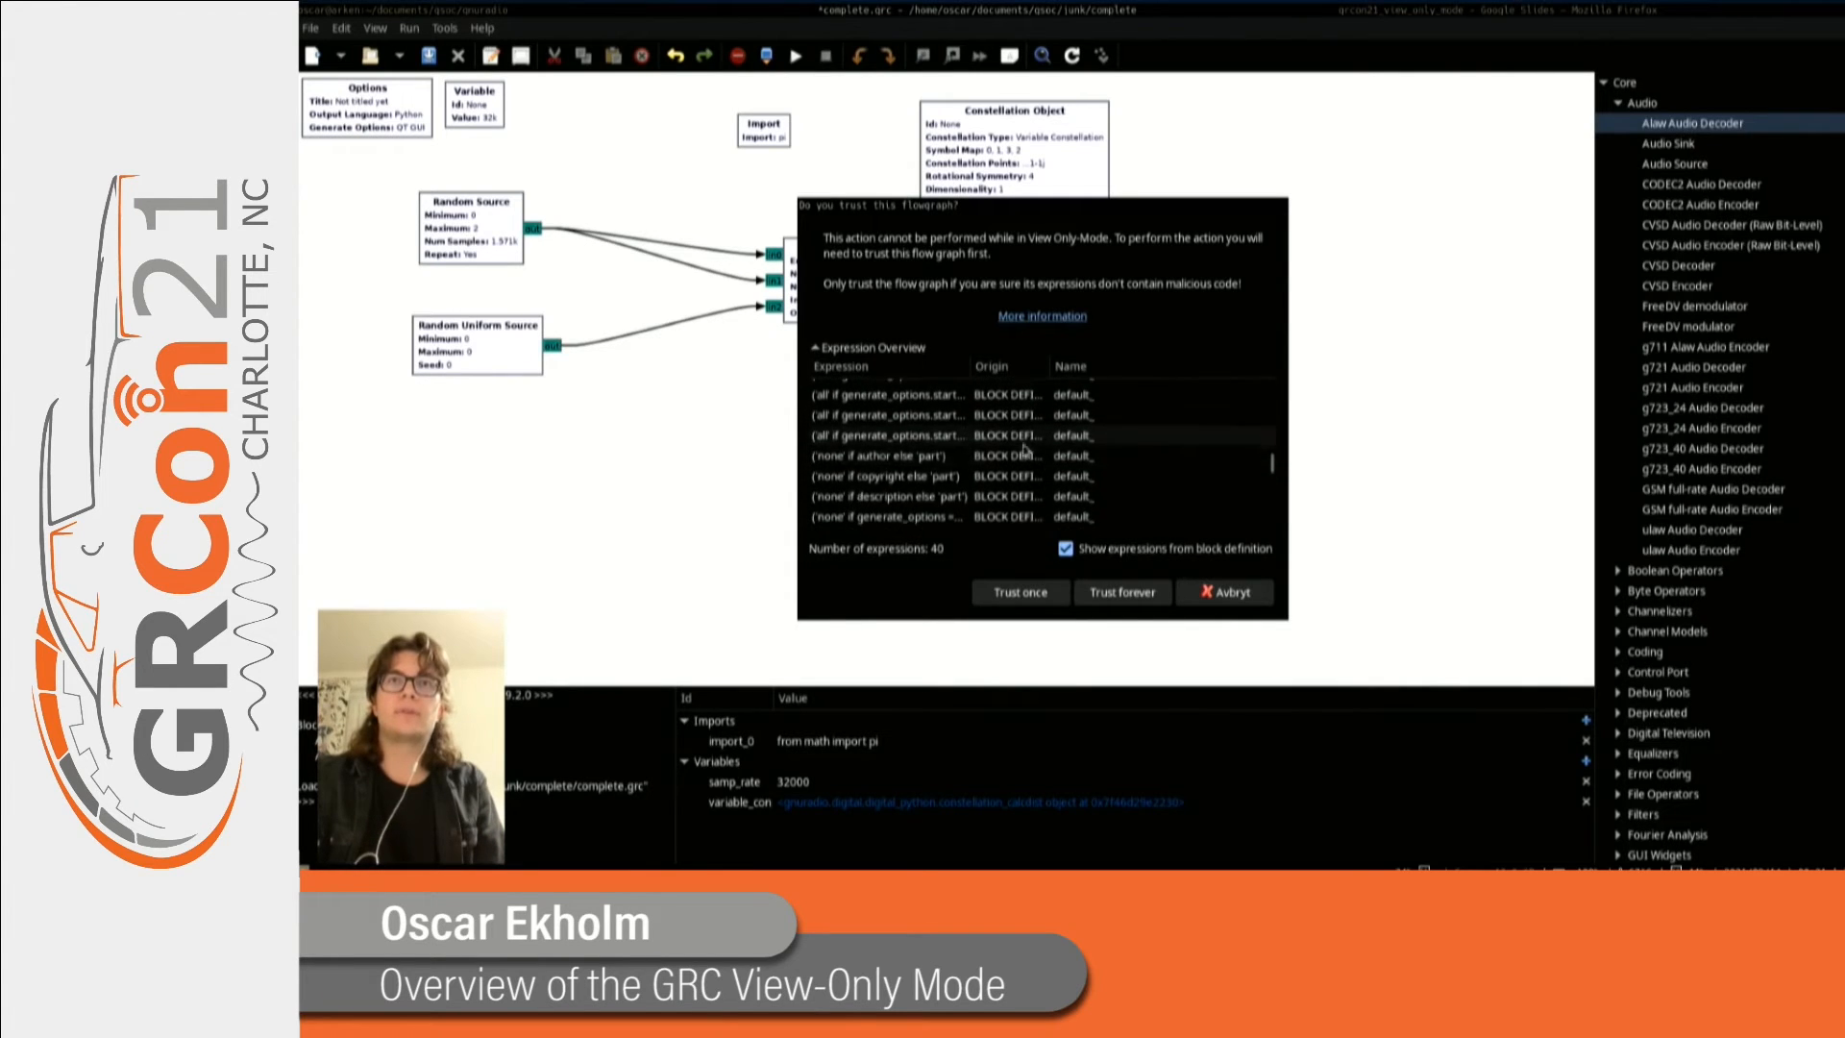
Choose 'Trust once' so the flow graph's block values are evaluated for this session.
{"action": "left_click", "coordinate": [1065, 548]}
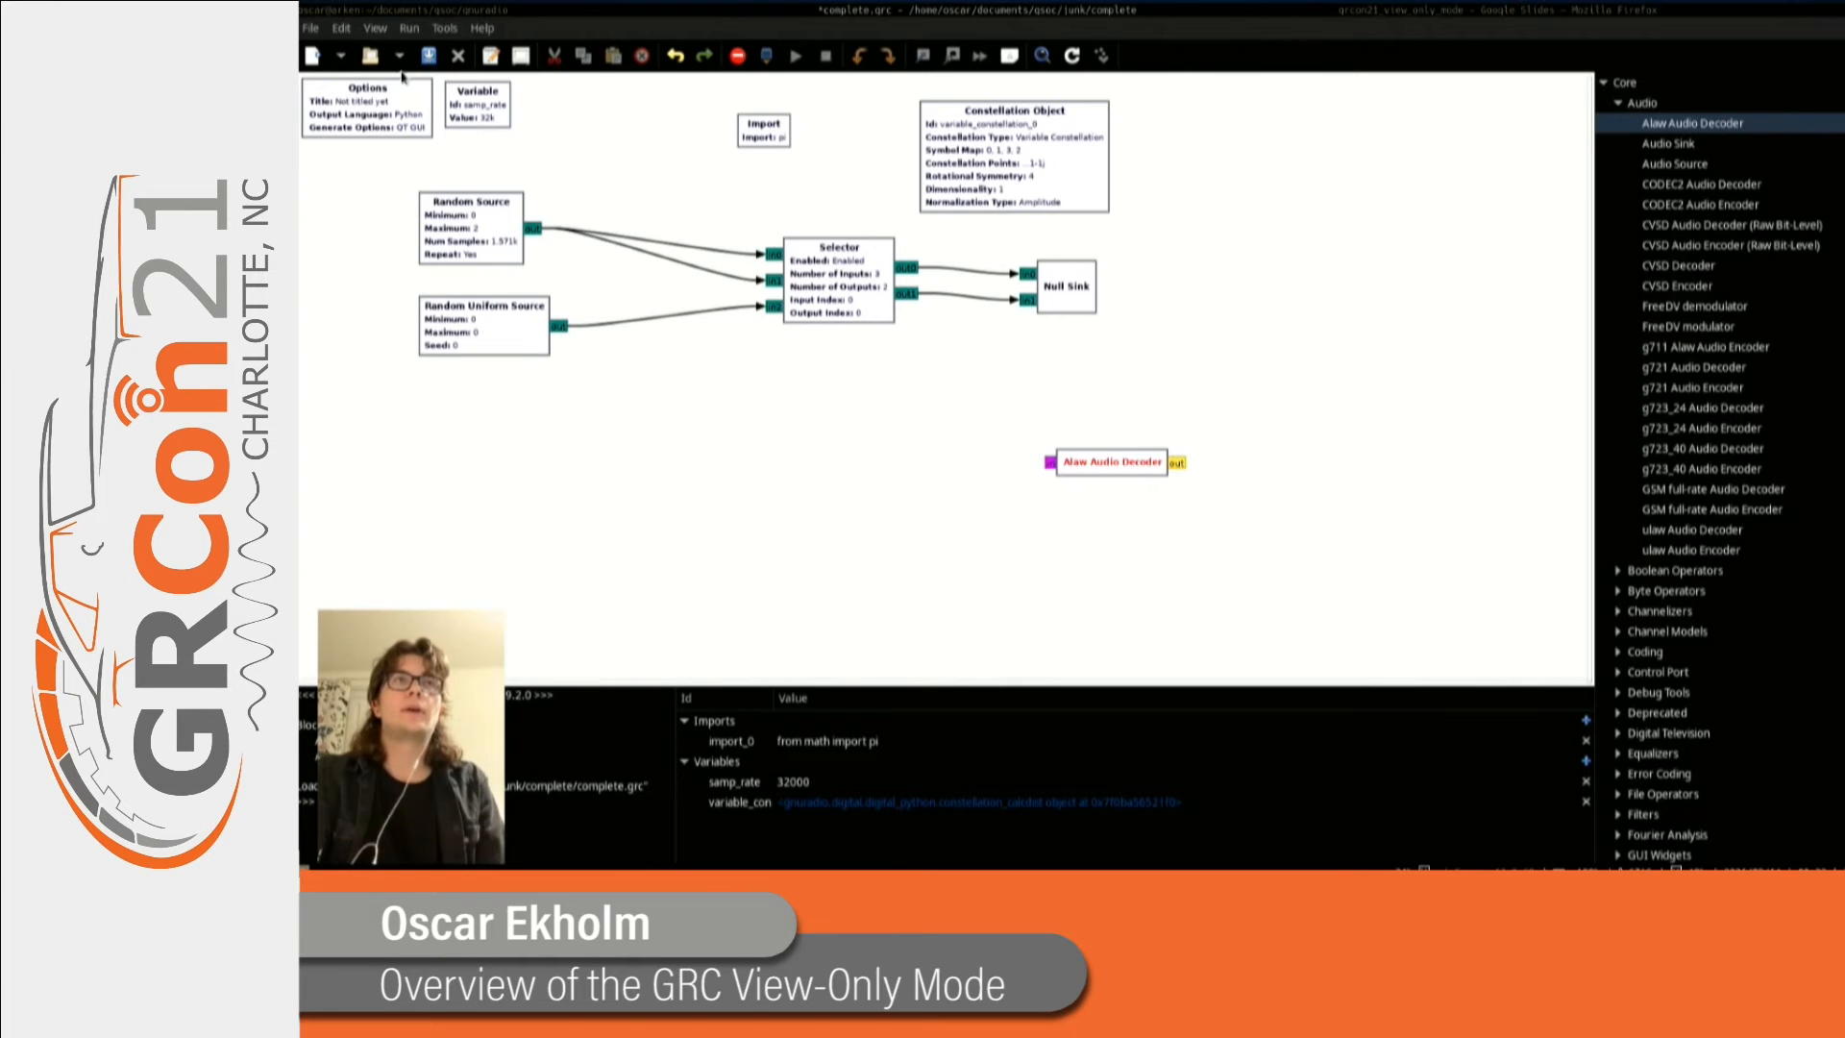
Show the File menu with its Enable View-Only Mode and Manage Trust options.
{"action": "left_click", "coordinate": [311, 27]}
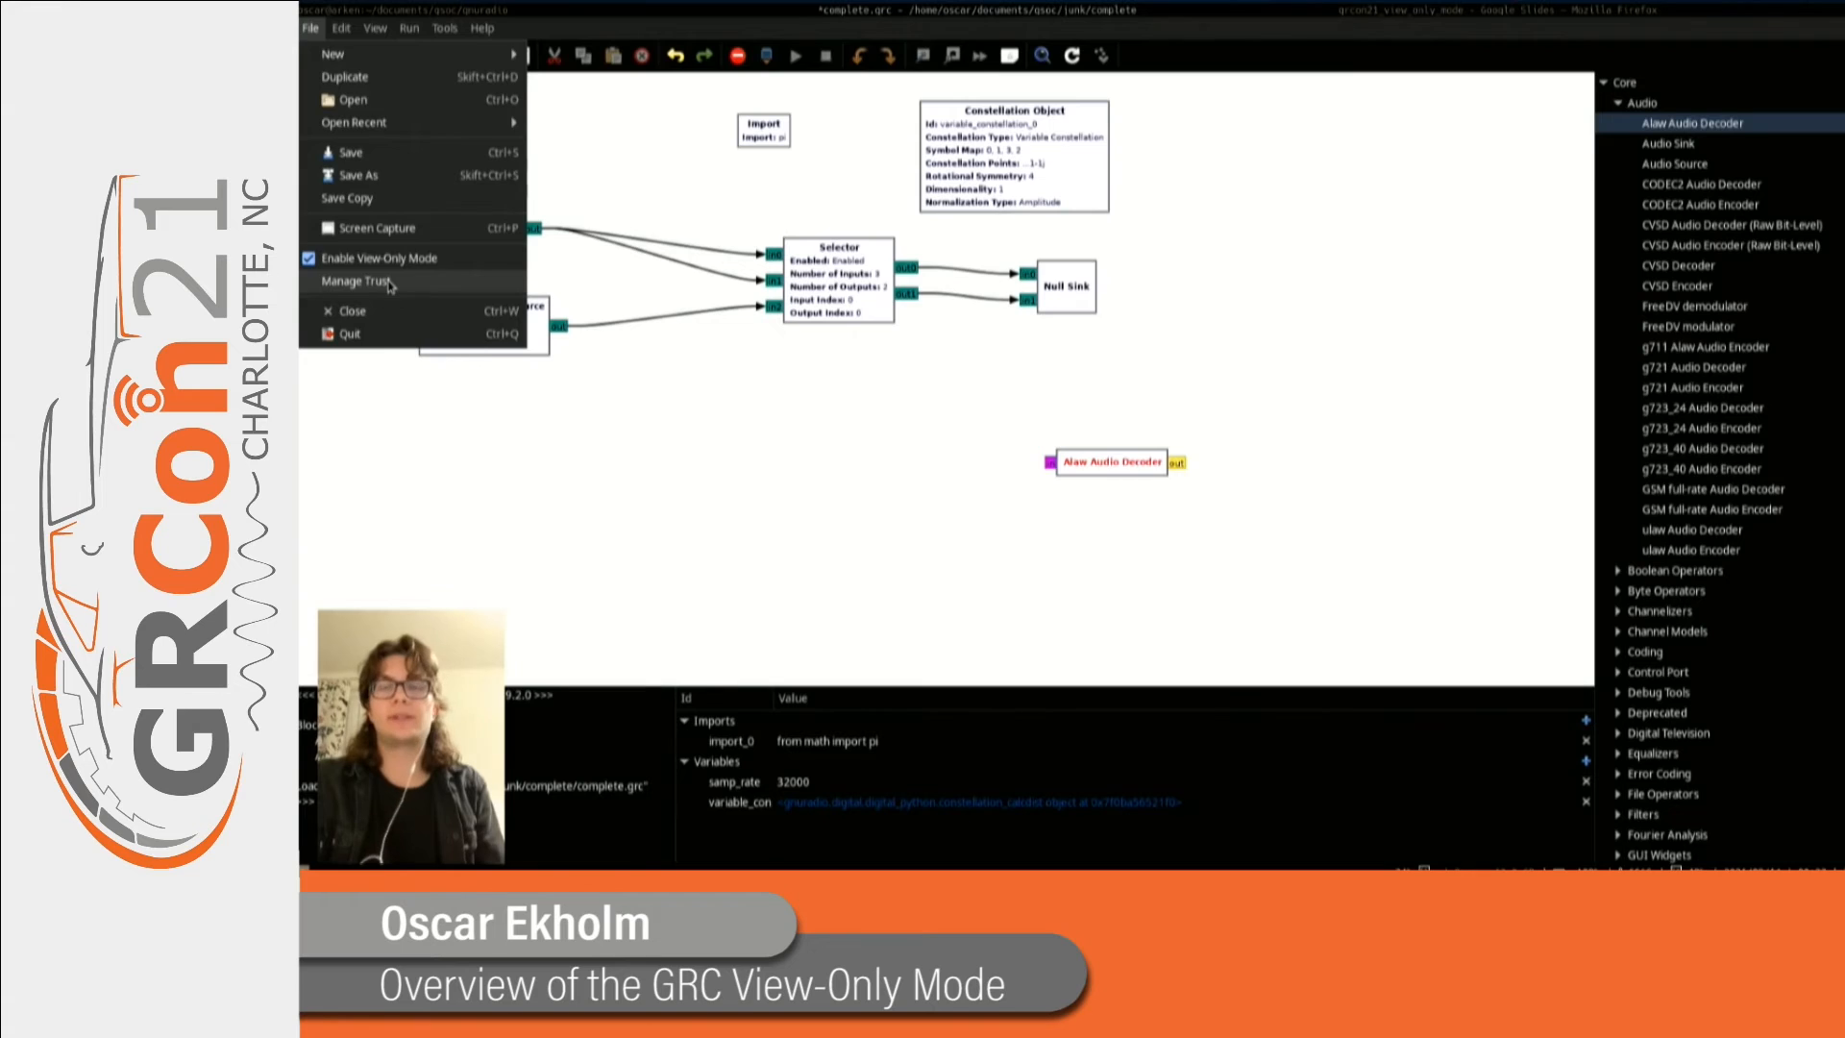
In Manage Trust, select the /home/oscar/temp/flow_graphs directory and test_null.grc entries.
{"action": "left_click", "coordinate": [356, 281]}
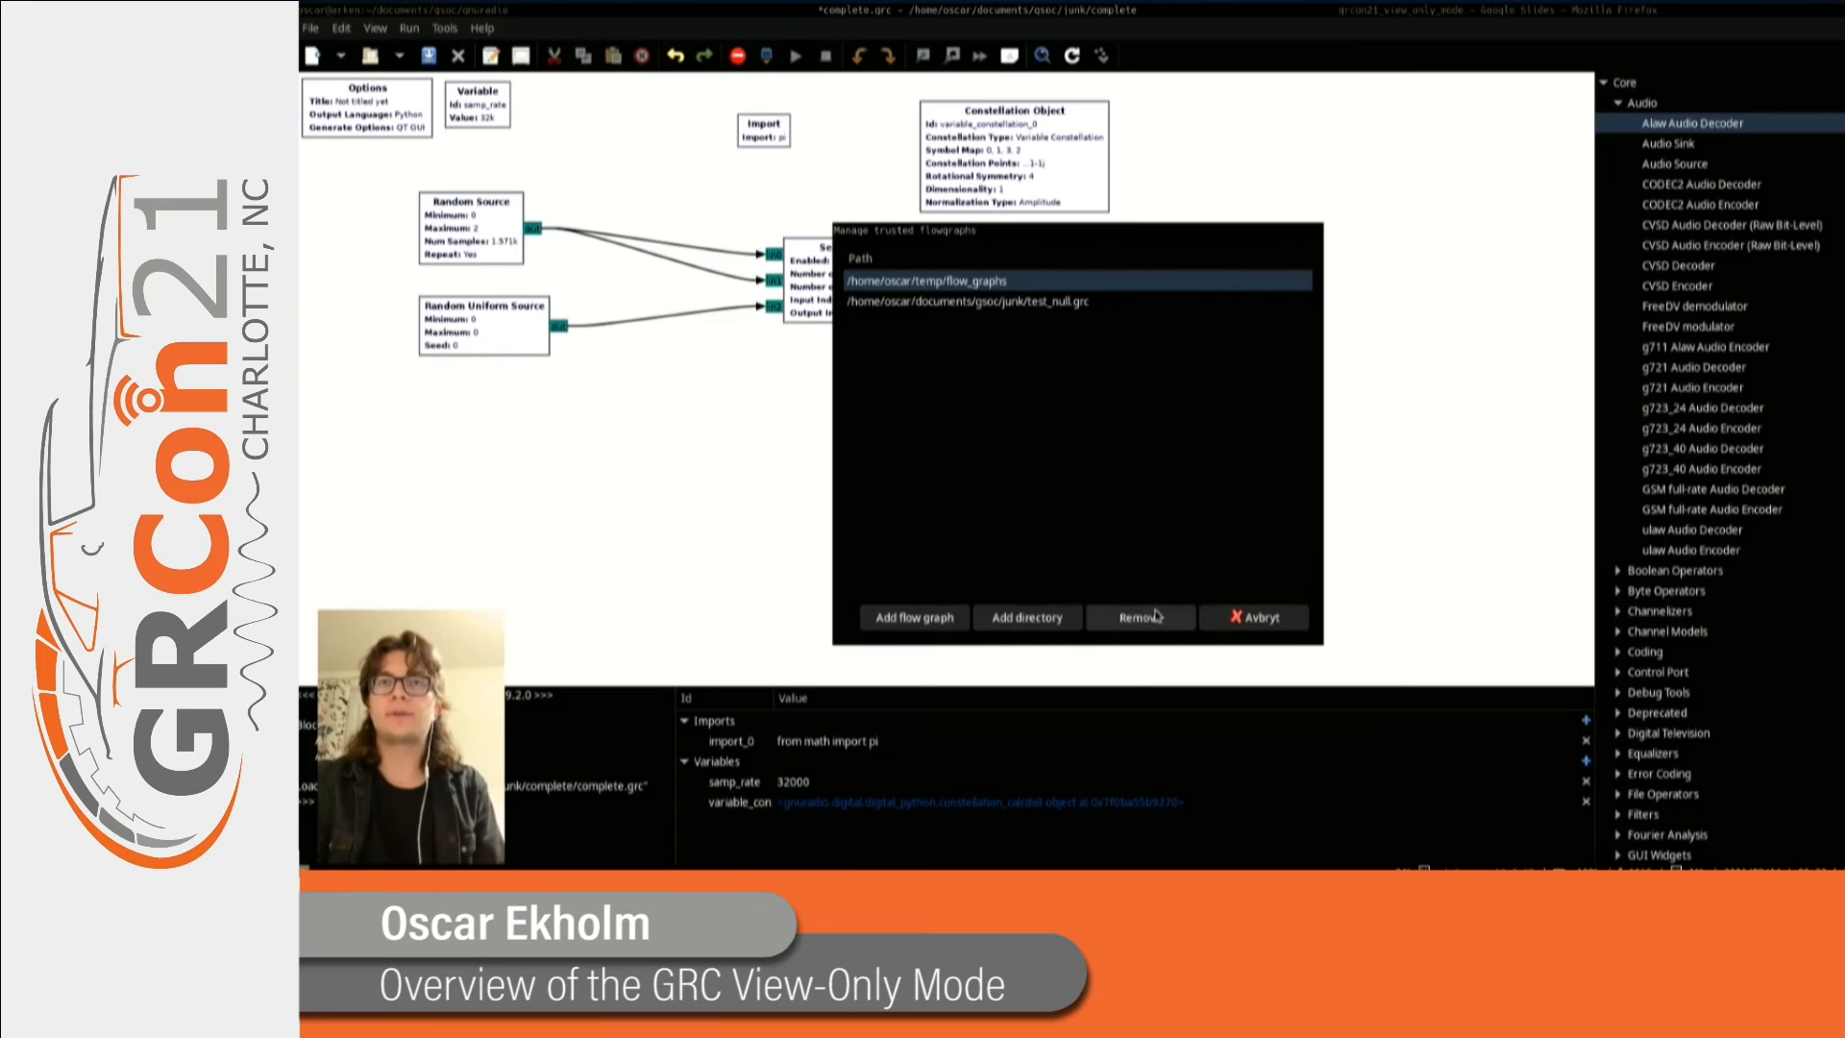
{"action": "mouse_move", "coordinate": [1034, 501]}
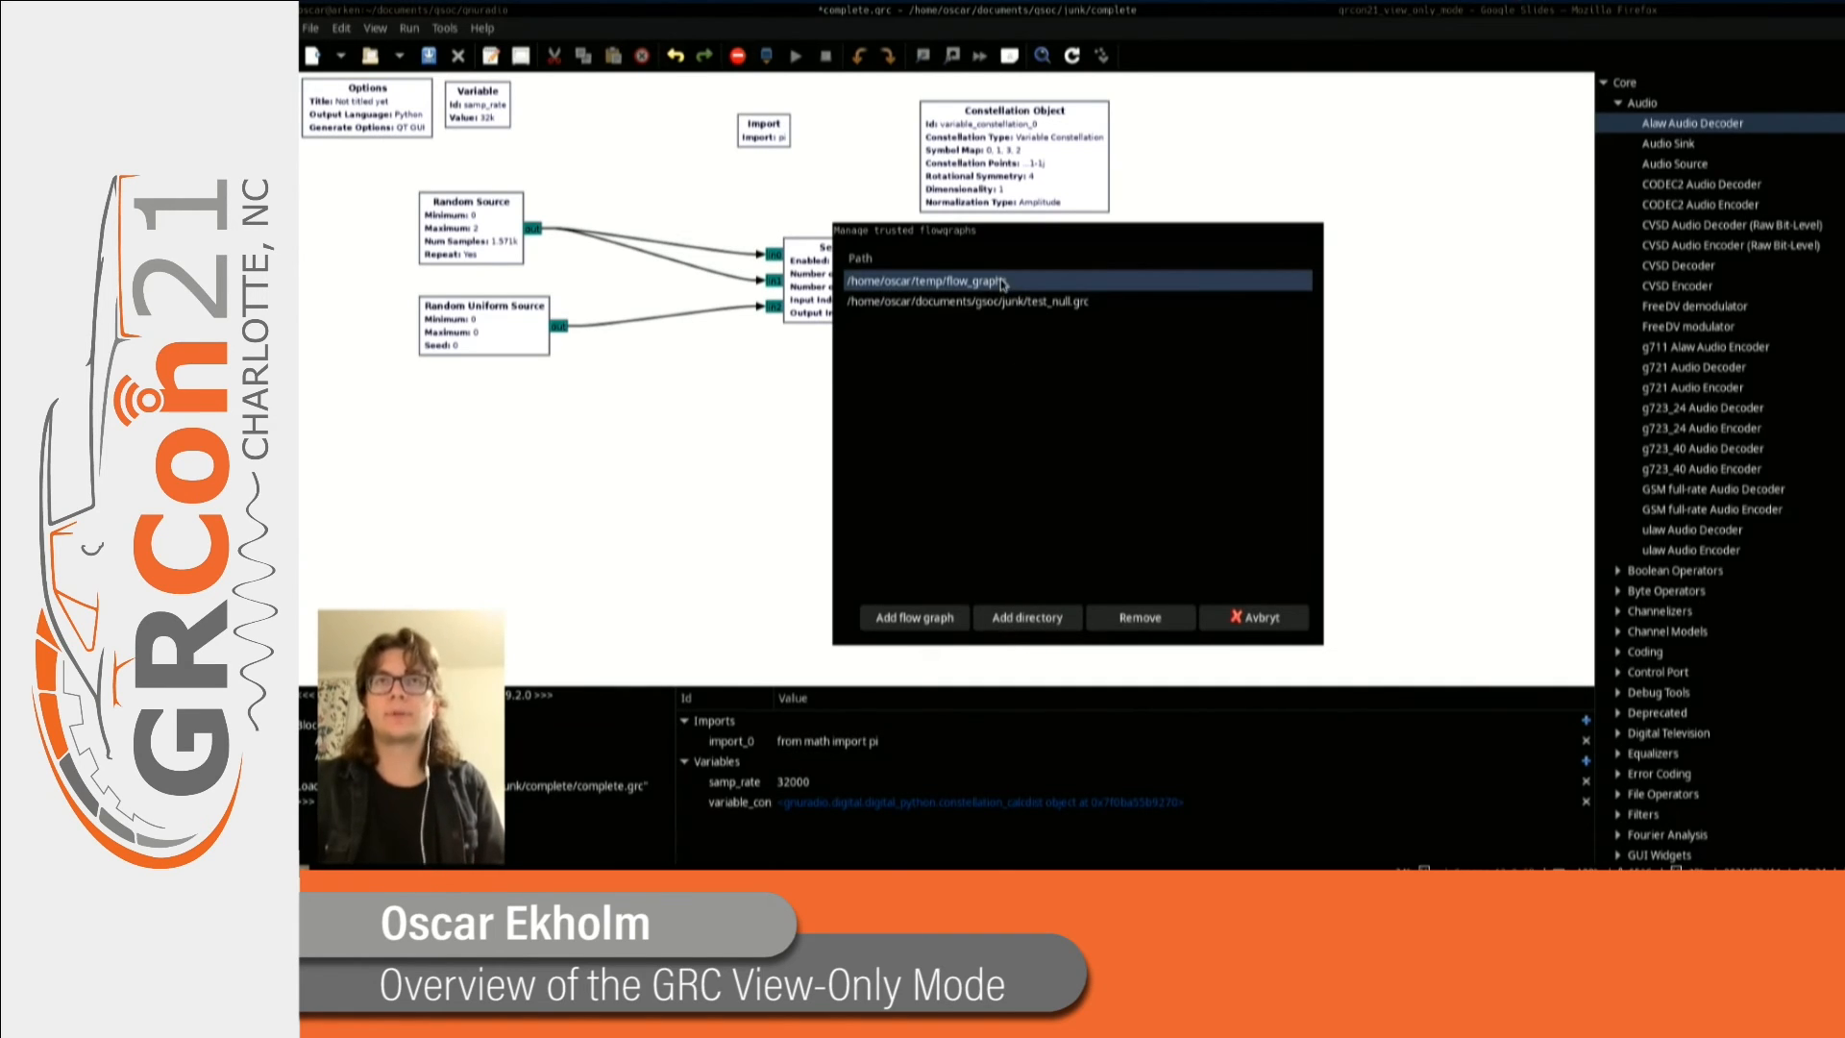
{"action": "left_click", "coordinate": [965, 302]}
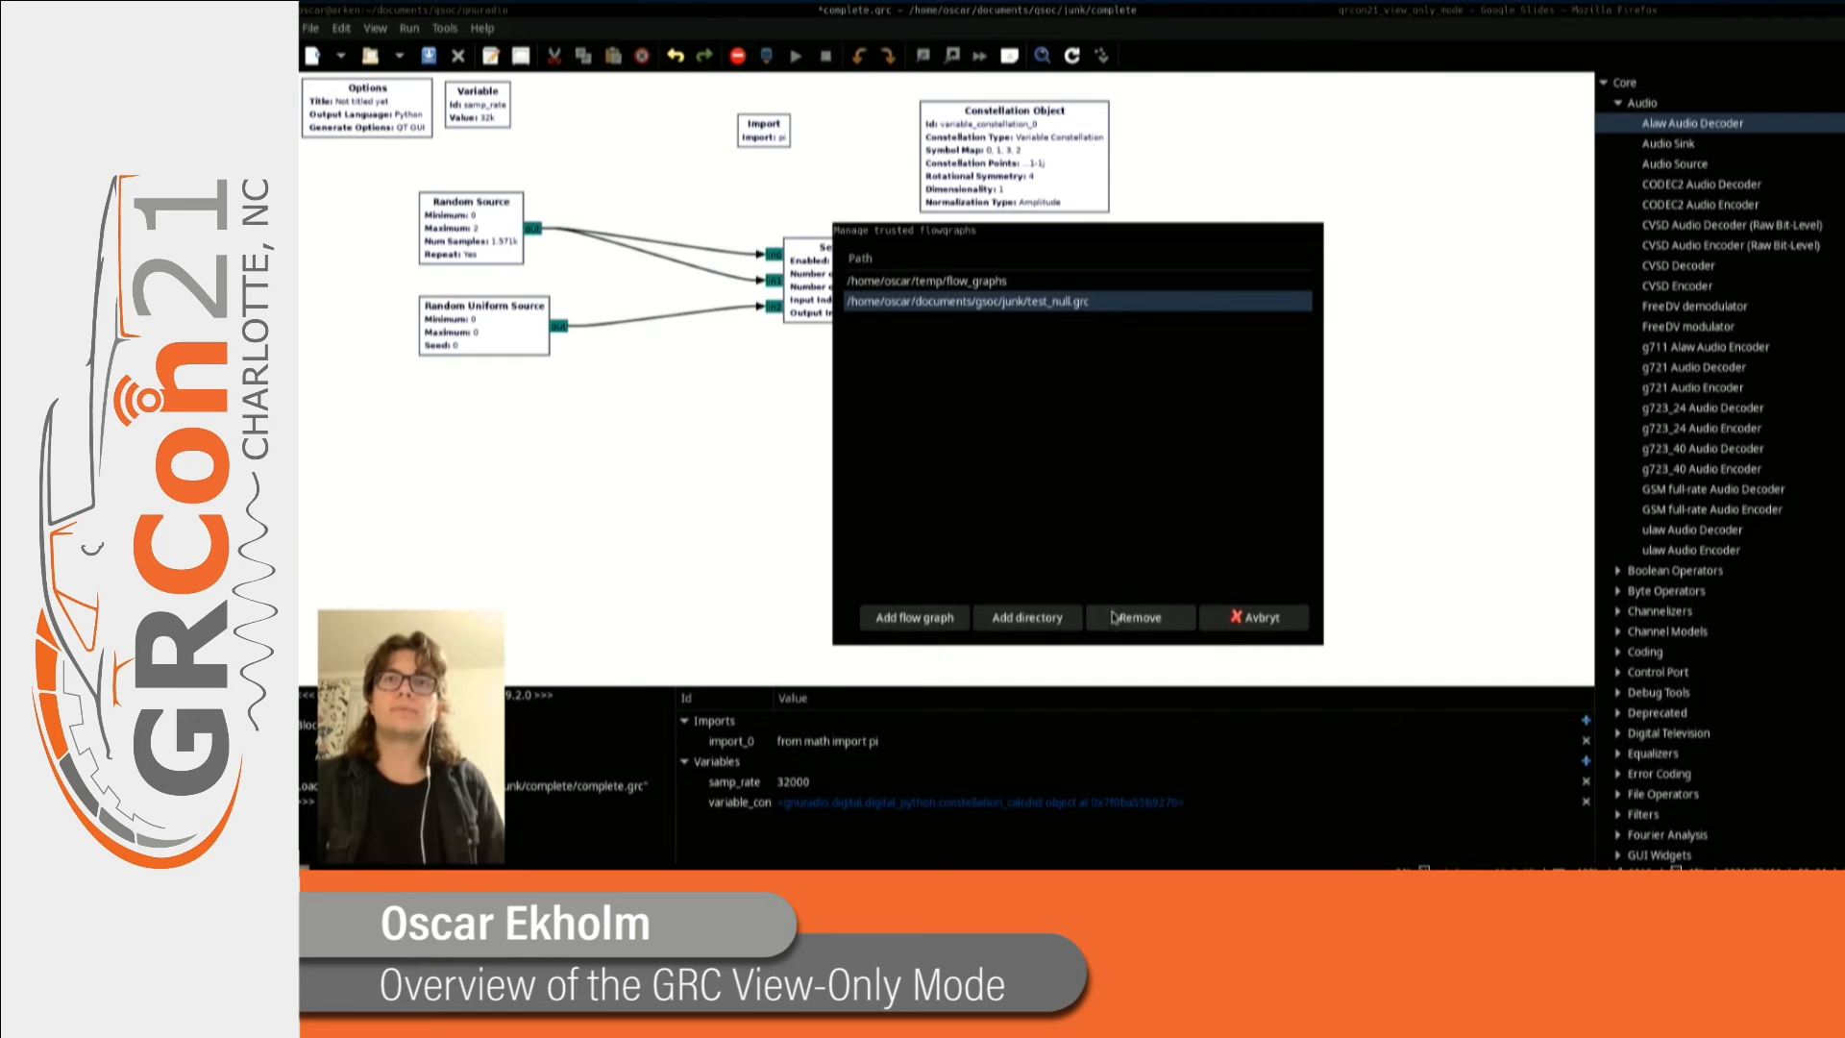
{"action": "left_click", "coordinate": [1138, 617]}
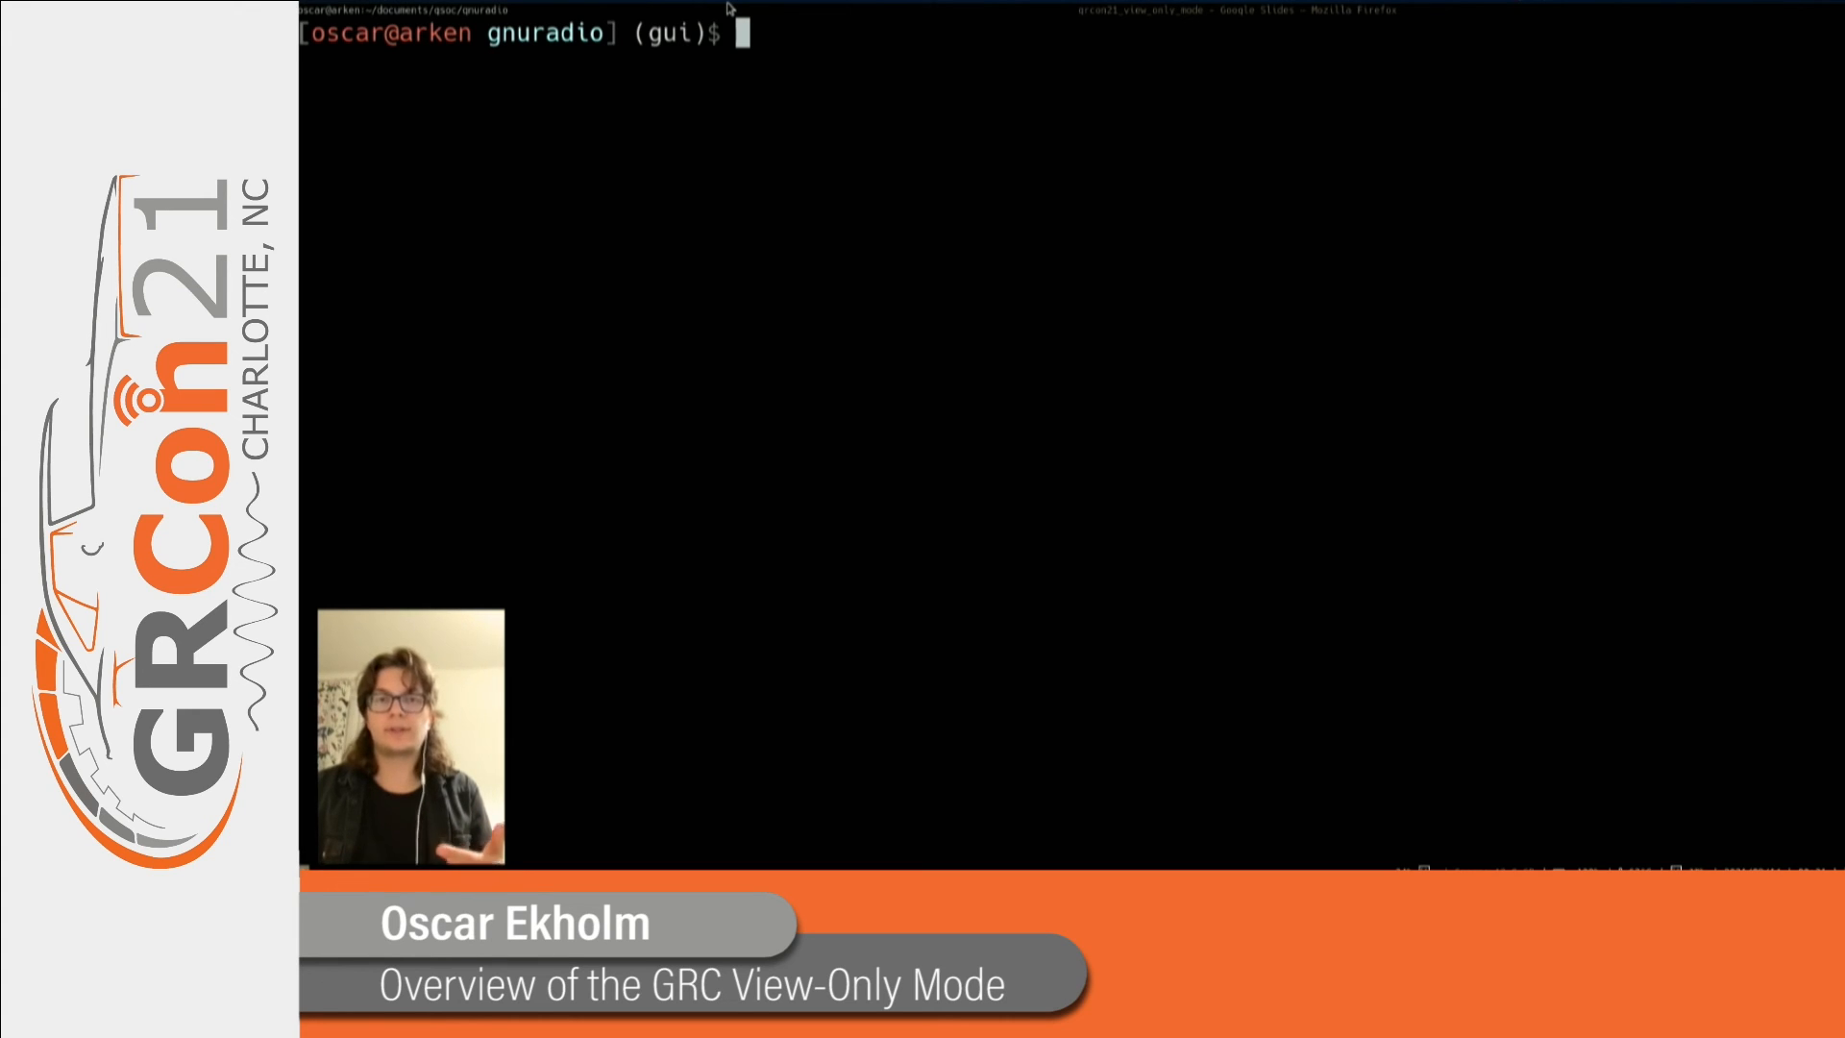
Run python3 -m grc ../junk/complete/missing_exprs.grc to relaunch GRC on the old flow graph.
{"action": "type", "text": "python3 -m grc ../junk/complete/missing_exprs.grc"}
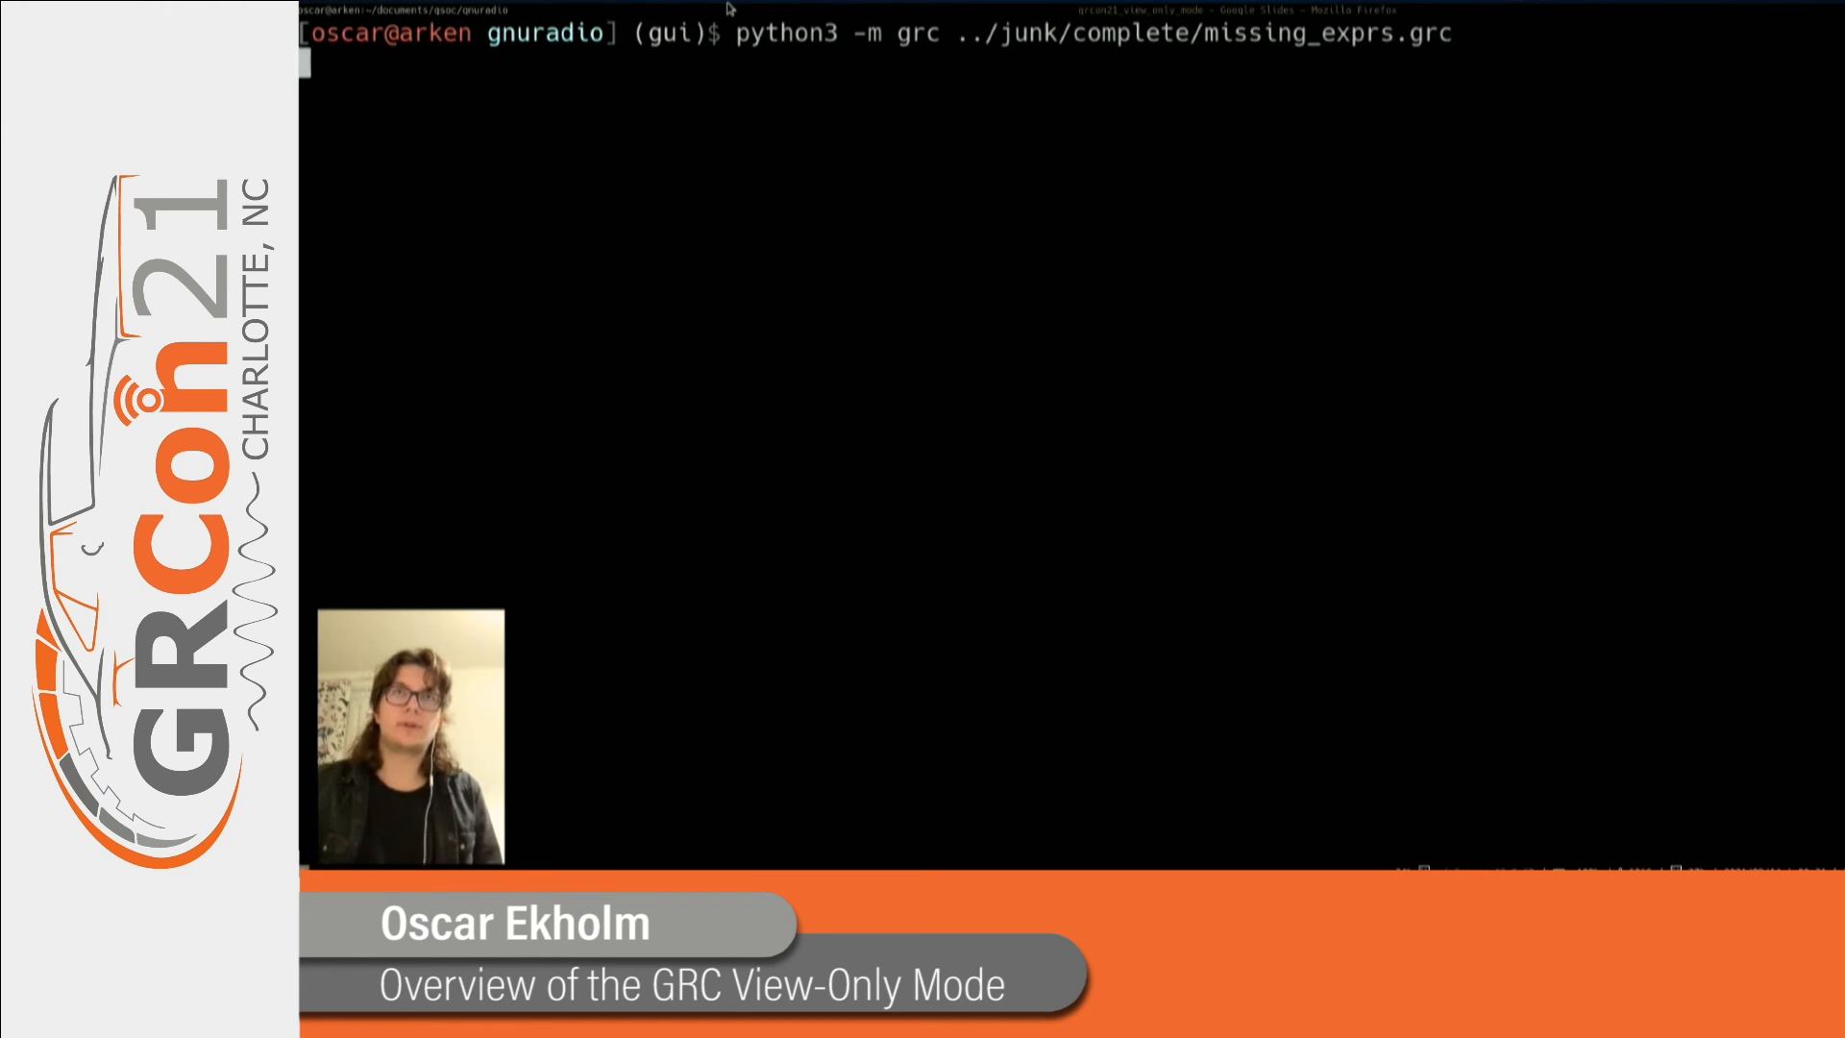
{"action": "key", "text": "Return"}
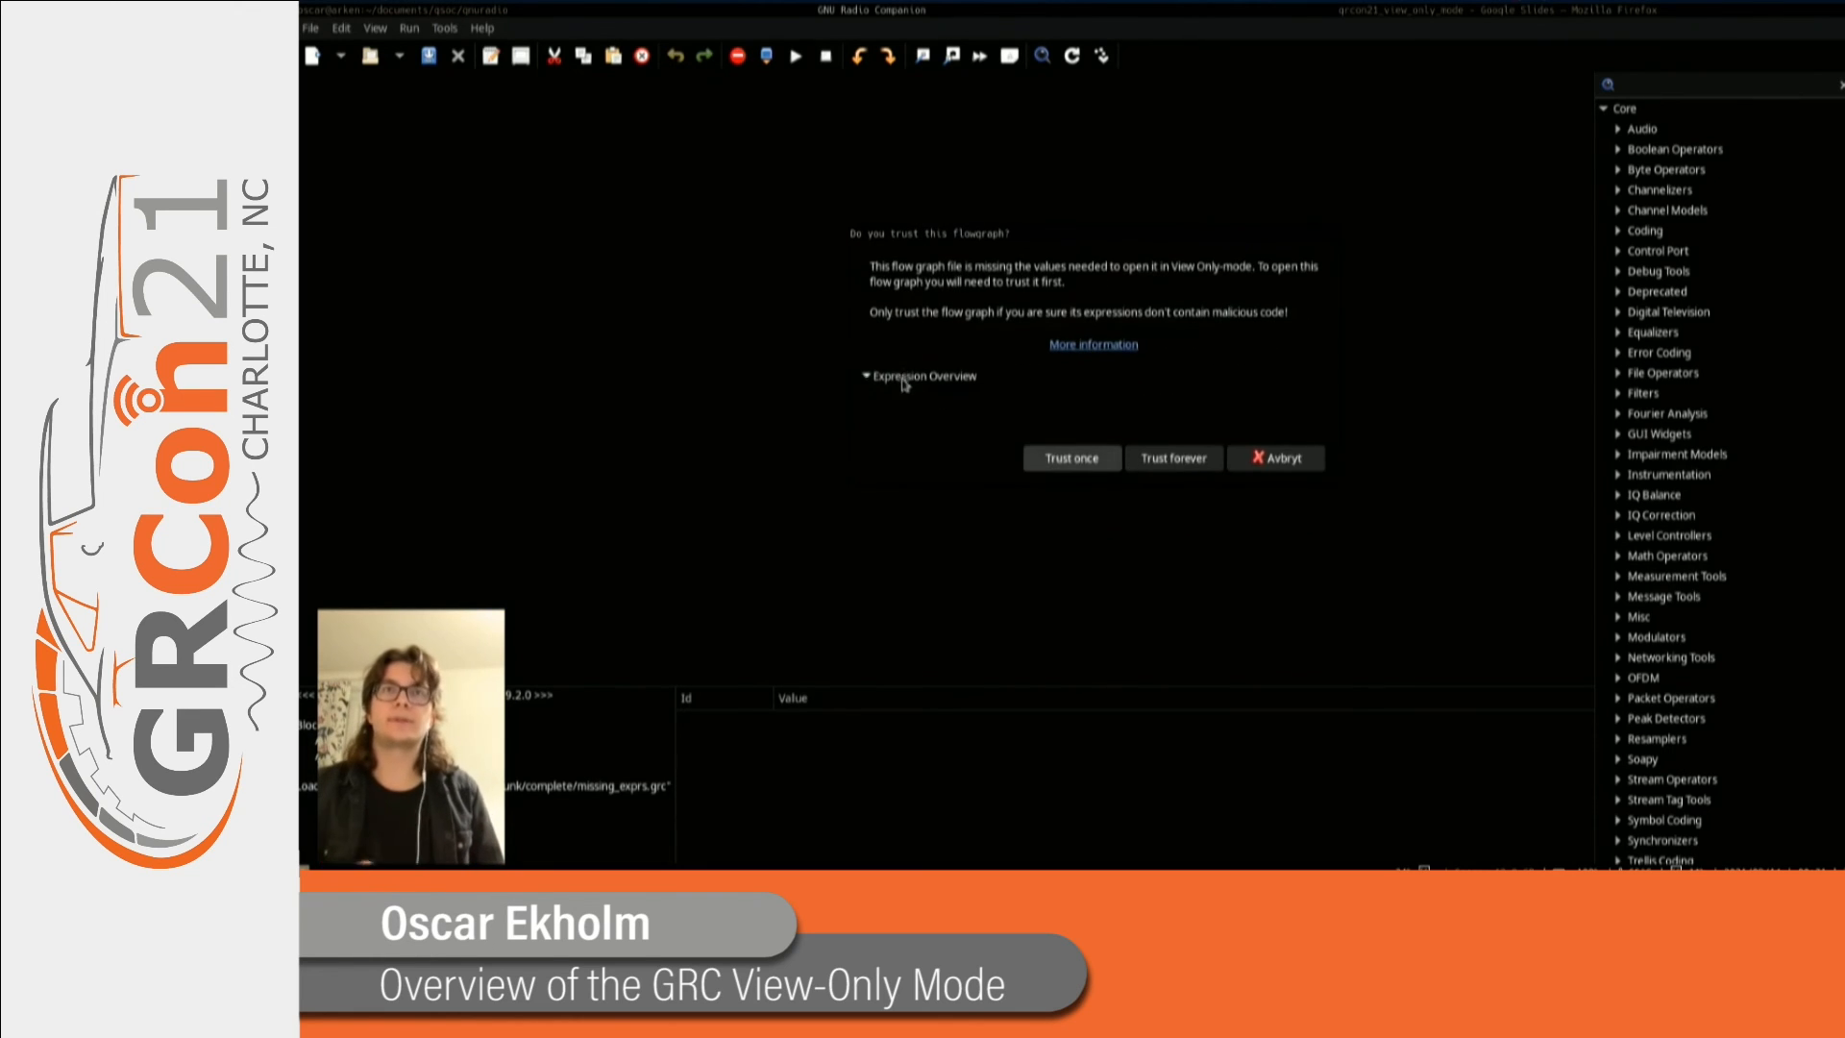
Expand the Expression Overview for missing_exprs.grc and choose 'Trust once'.
{"action": "left_click", "coordinate": [868, 375]}
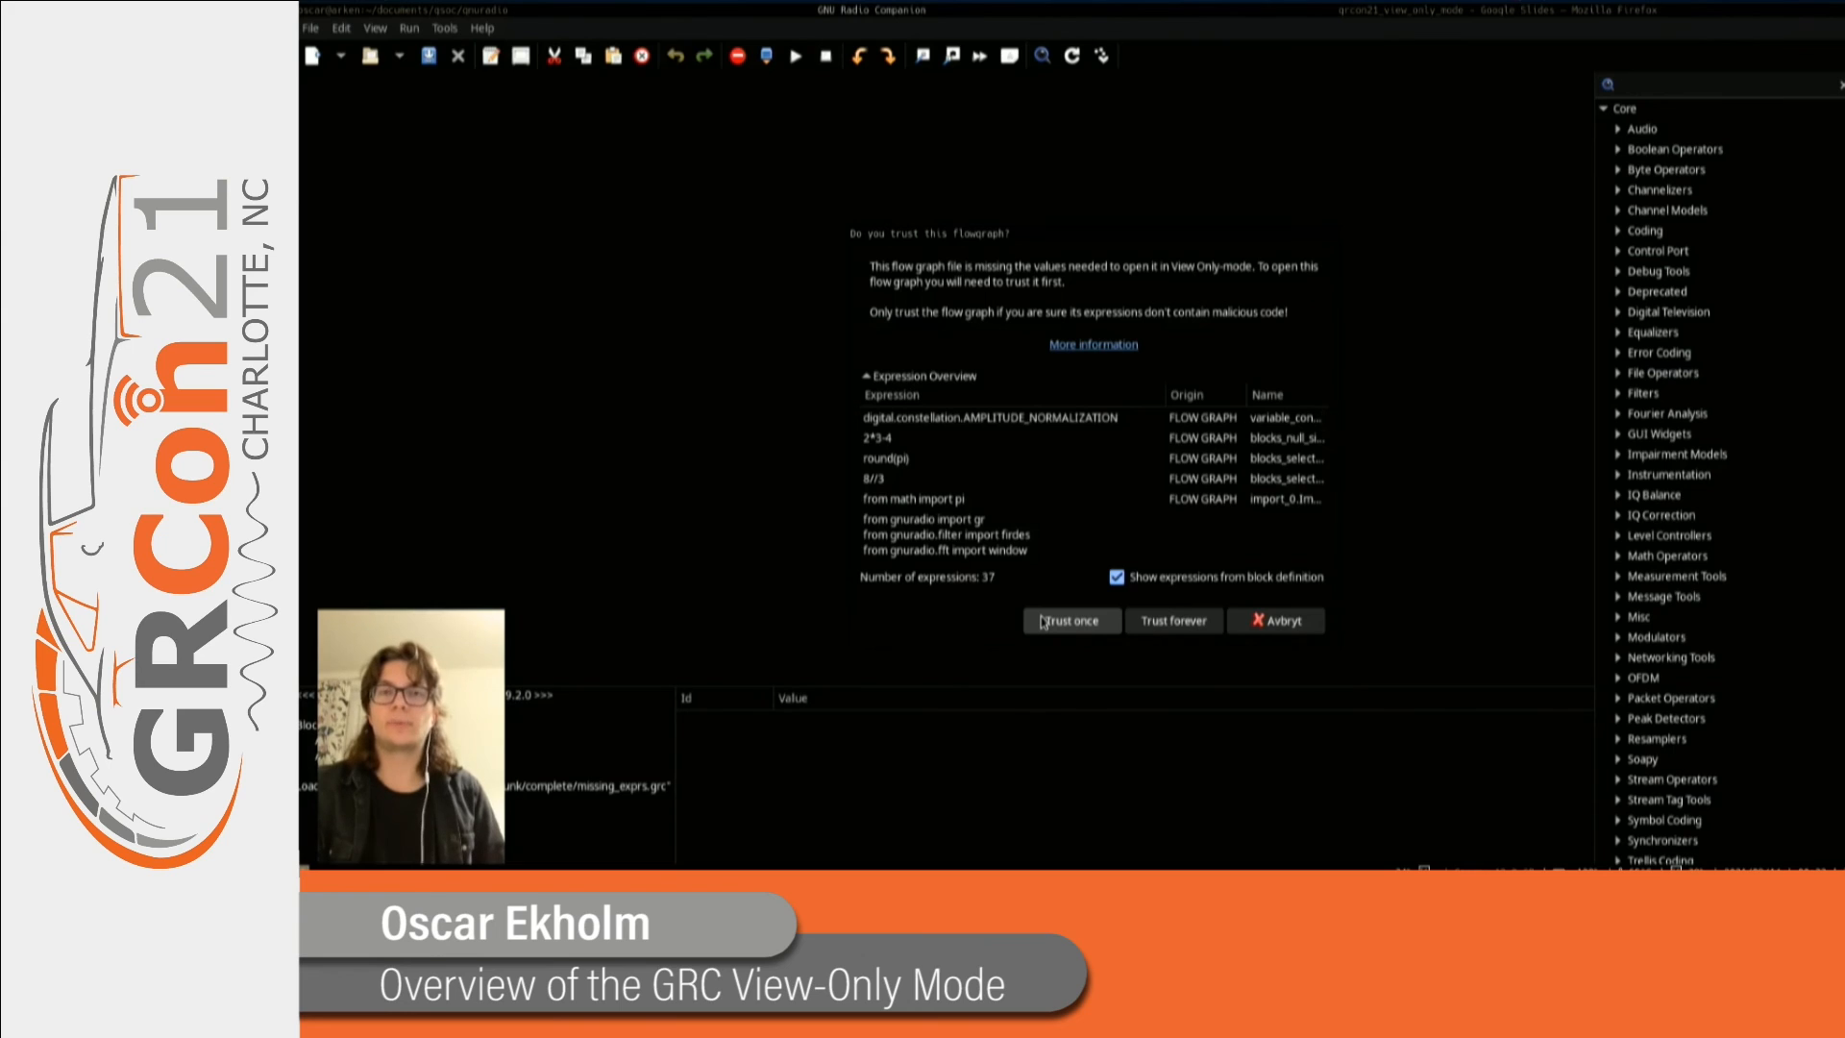
{"action": "left_click", "coordinate": [1071, 621]}
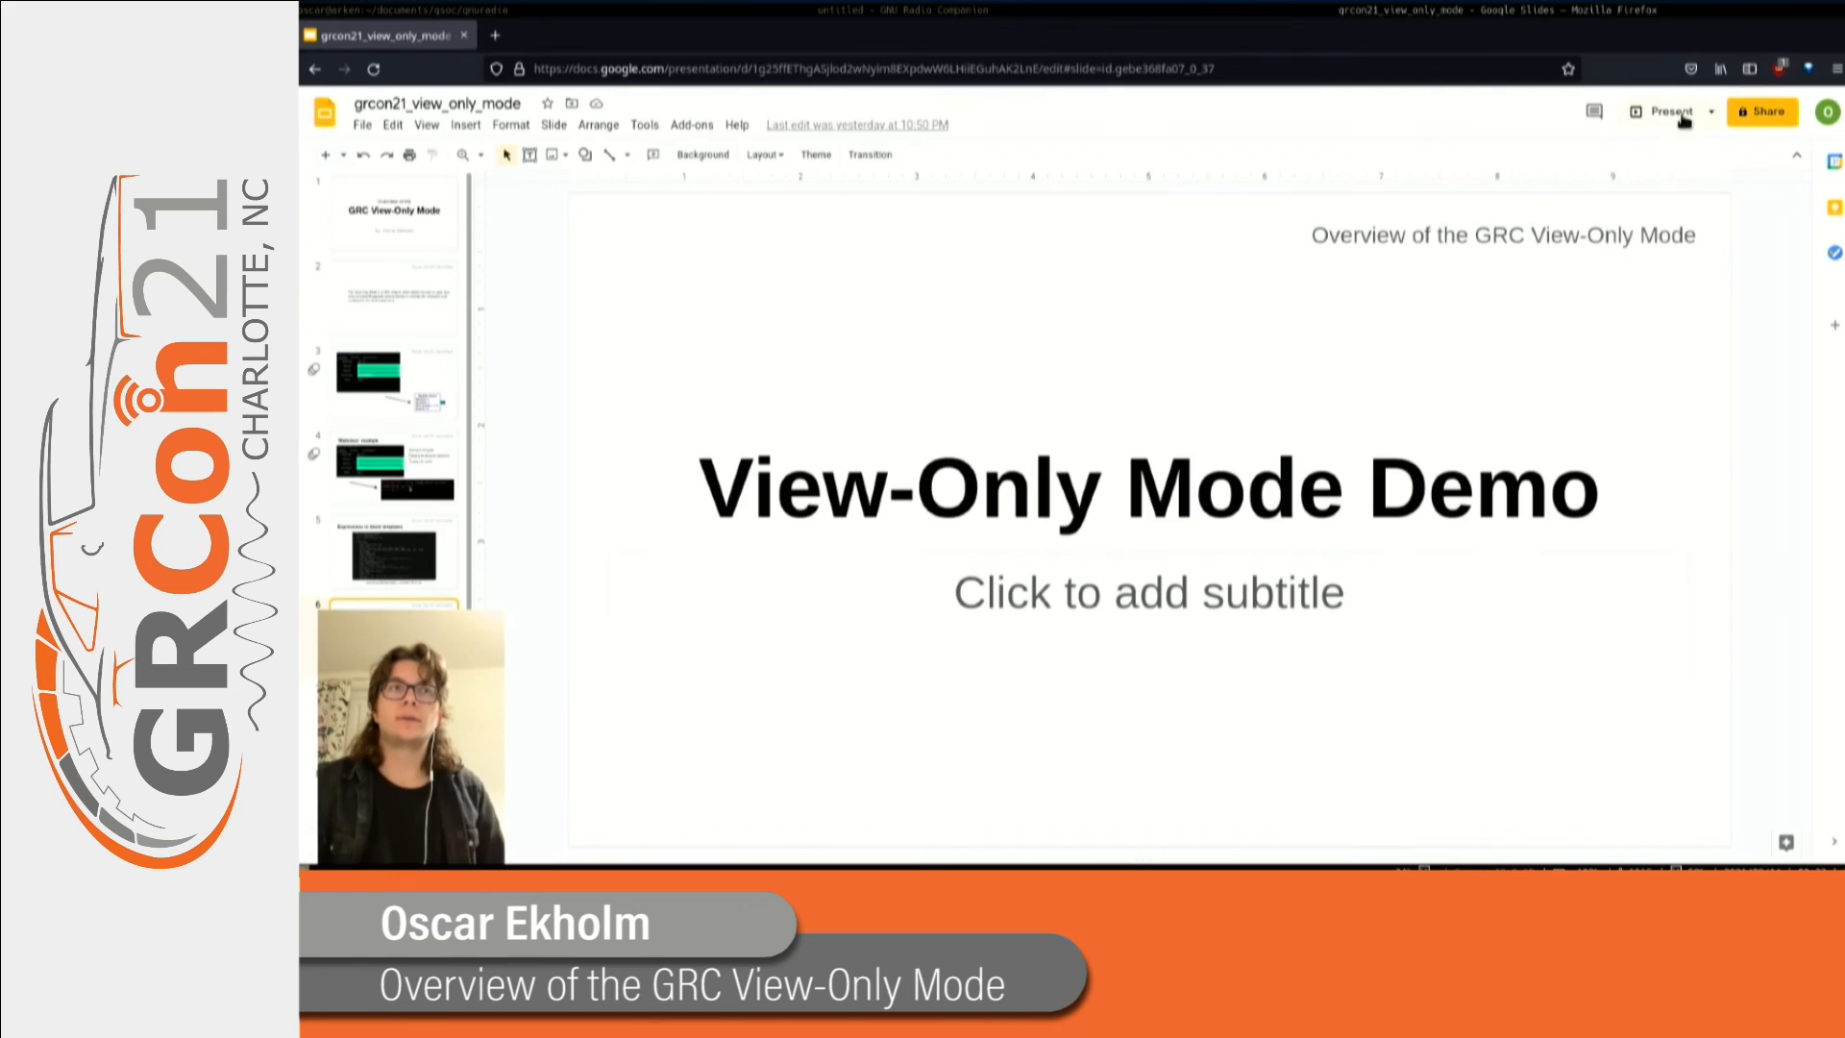
Start presenting the Google Slides deck toward the 'What's next?' slide.
{"action": "left_click", "coordinate": [1670, 111]}
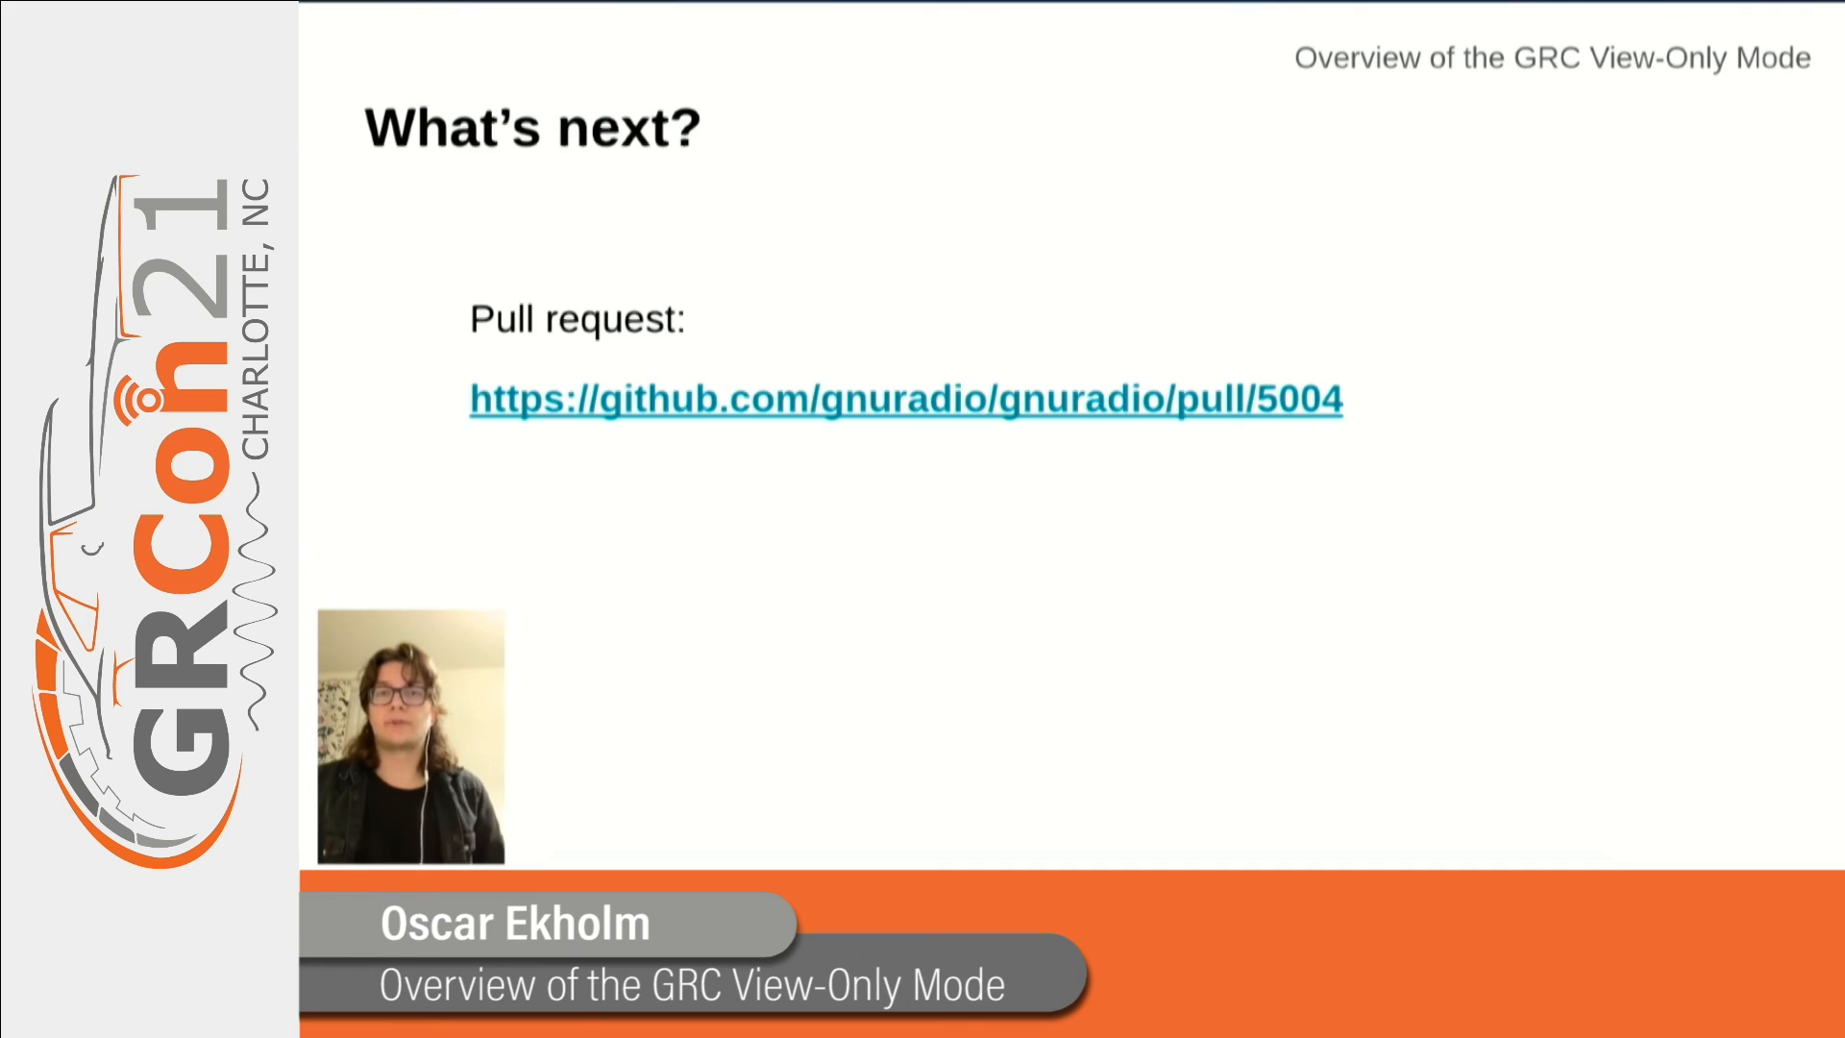